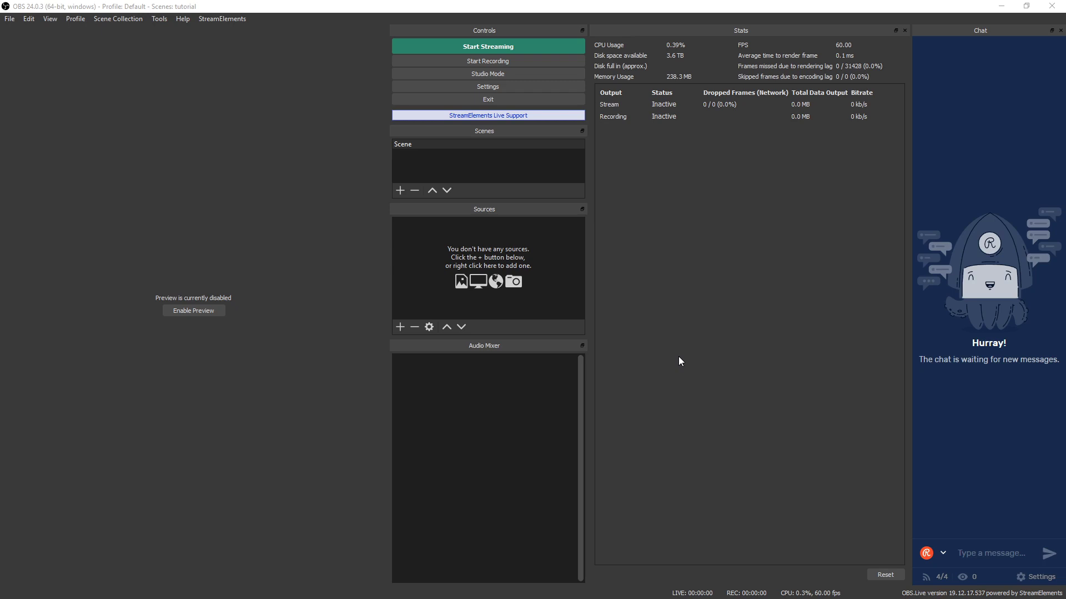
{"action": "mouse_move", "coordinate": [685, 252]}
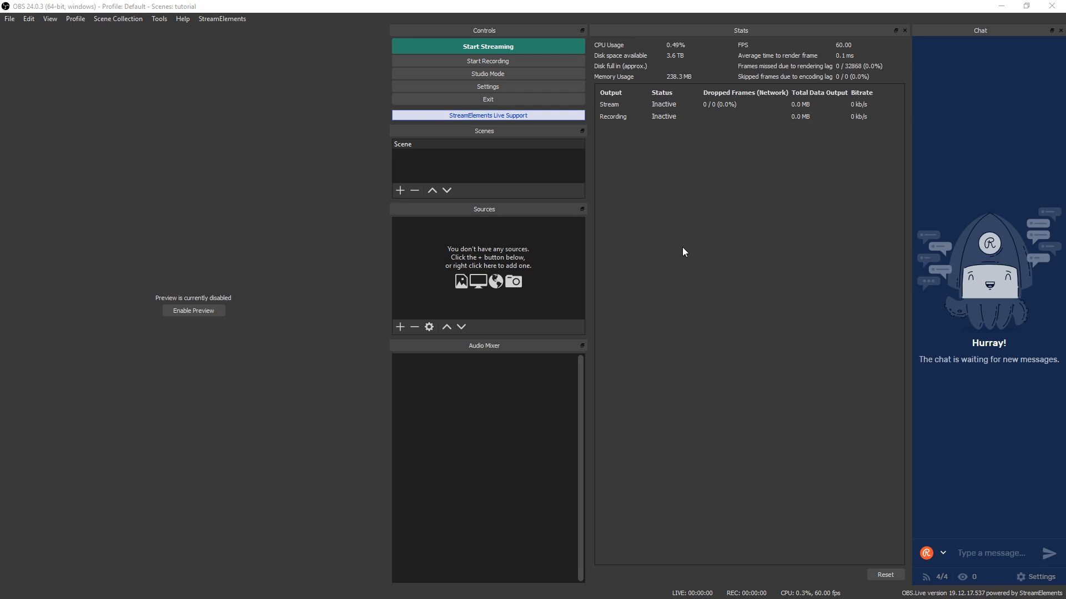
{"action": "mouse_move", "coordinate": [668, 243]}
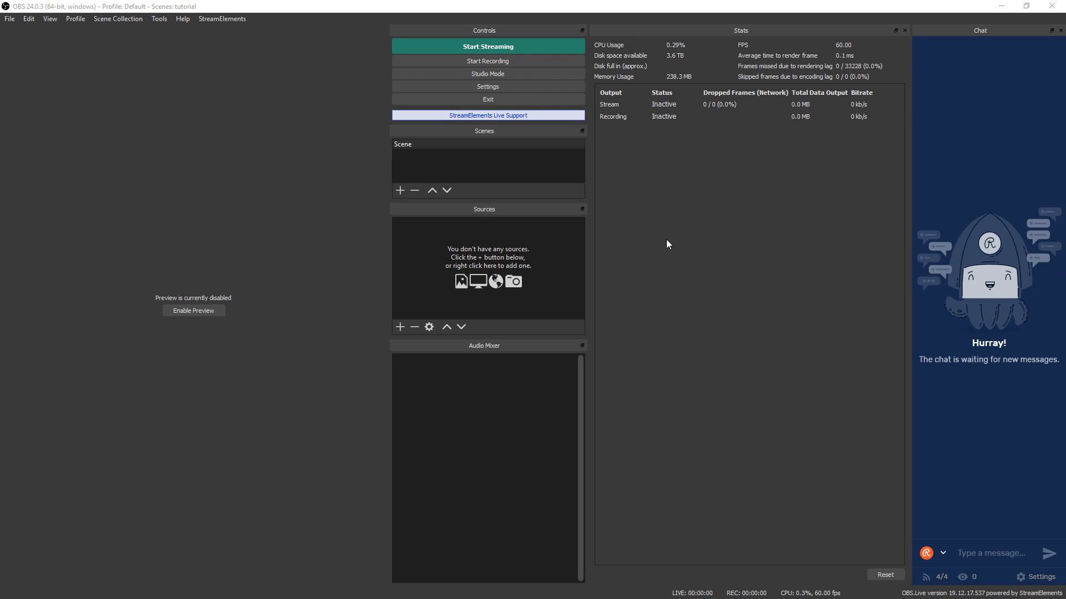
Show the Video settings page: 1920x1080 base, 1280x720 output, Bicubic, 60 FPS.
{"action": "left_click", "coordinate": [488, 87]}
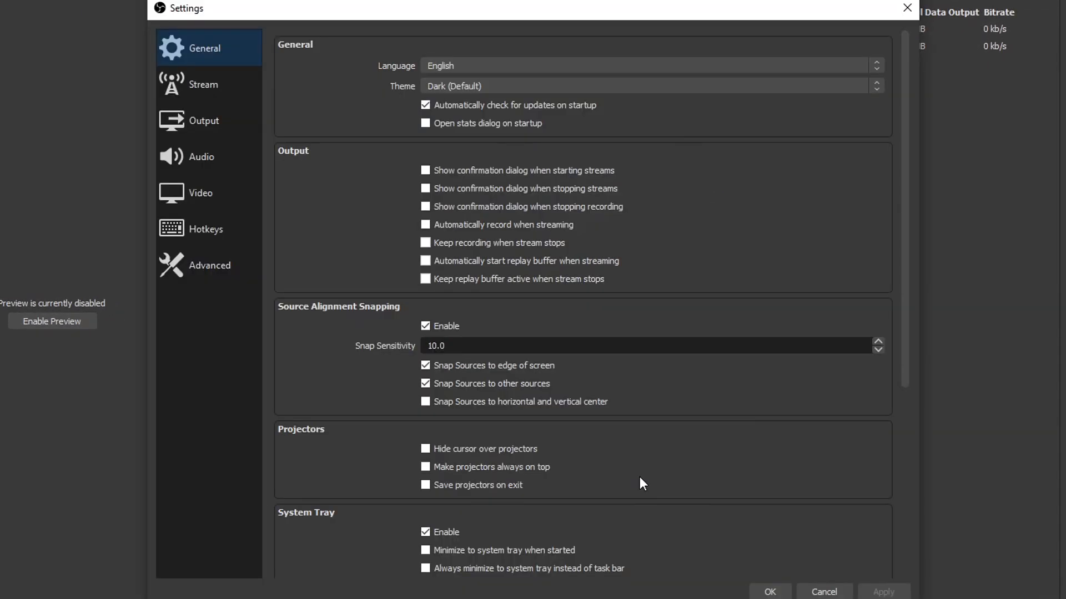
{"action": "mouse_move", "coordinate": [455, 226]}
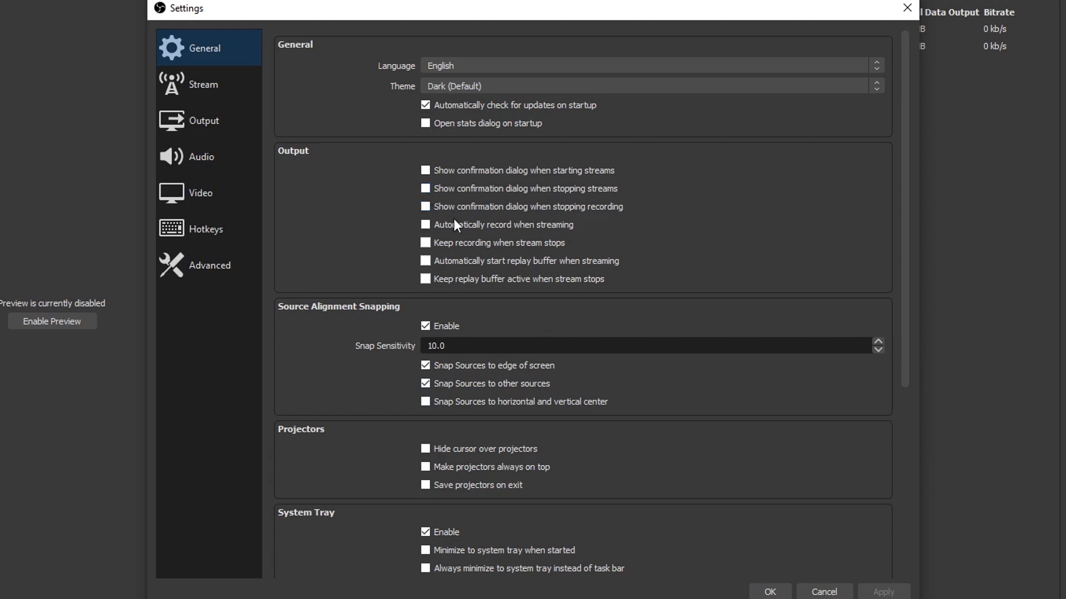
{"action": "mouse_move", "coordinate": [302, 225]}
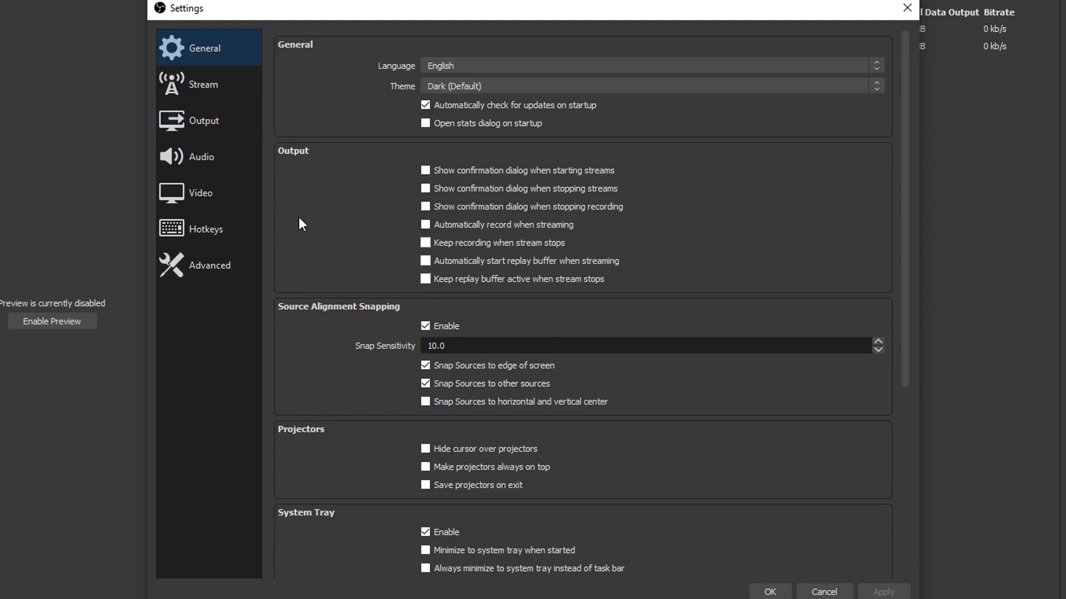
{"action": "left_click", "coordinate": [200, 194]}
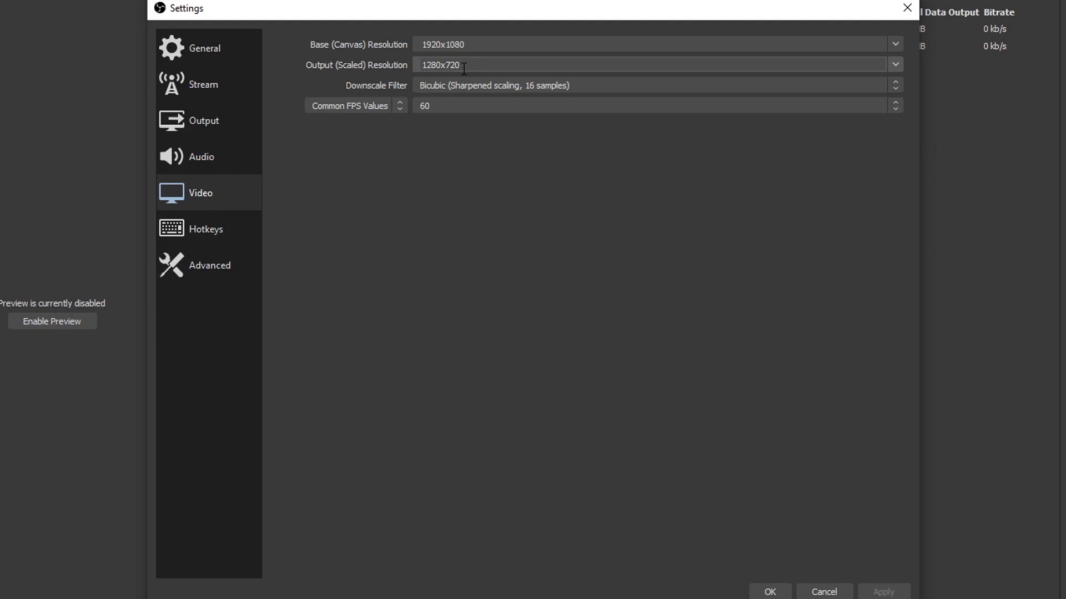
{"action": "left_click", "coordinate": [893, 62]}
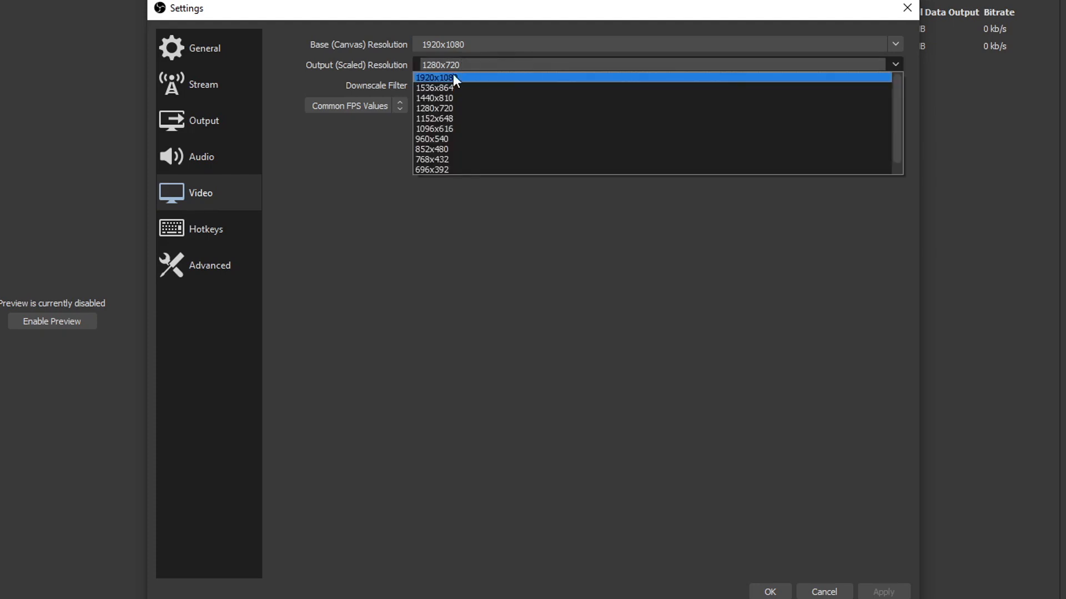
{"action": "left_click", "coordinate": [432, 108]}
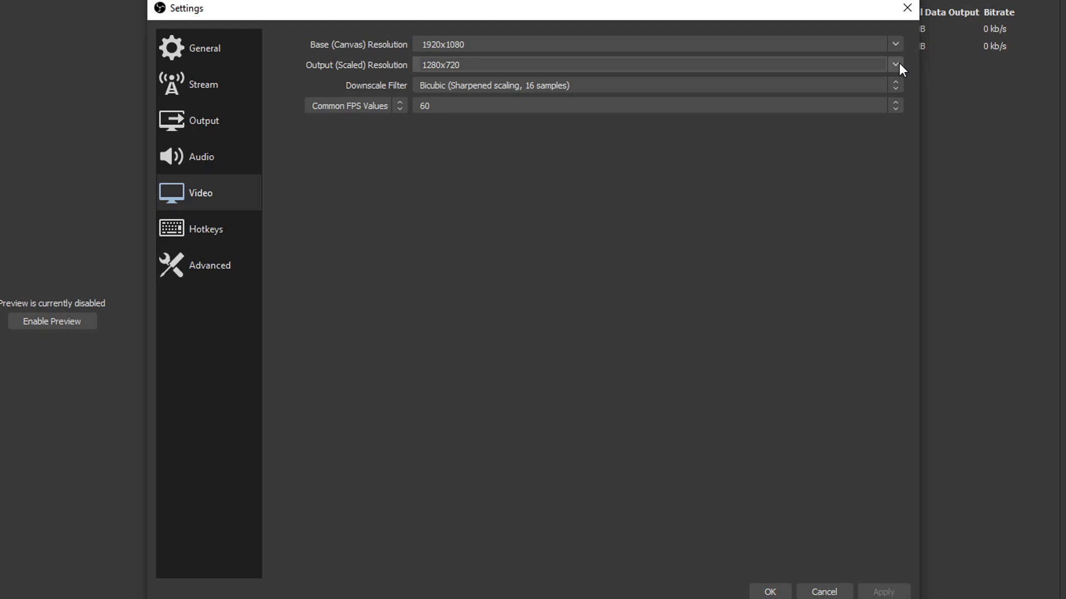
{"action": "left_click", "coordinate": [891, 62]}
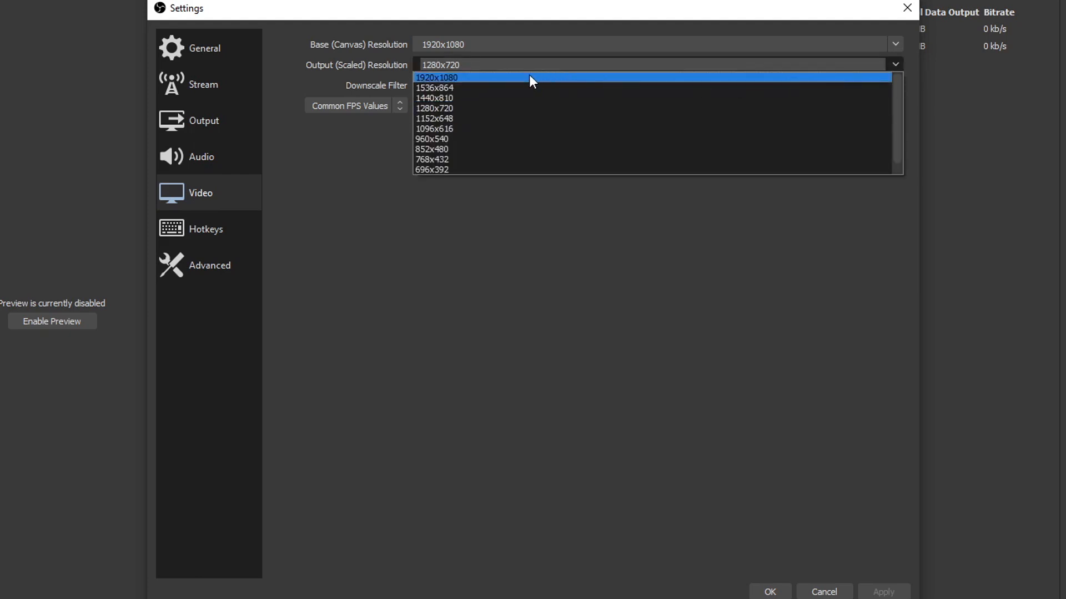
{"action": "mouse_move", "coordinate": [465, 108]}
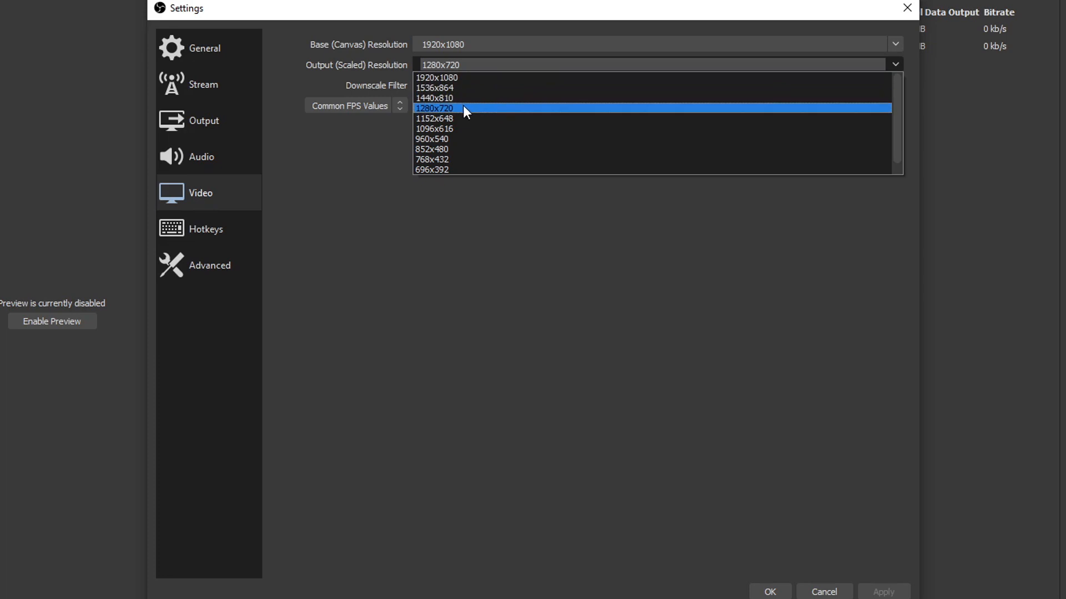
{"action": "left_click", "coordinate": [435, 105]}
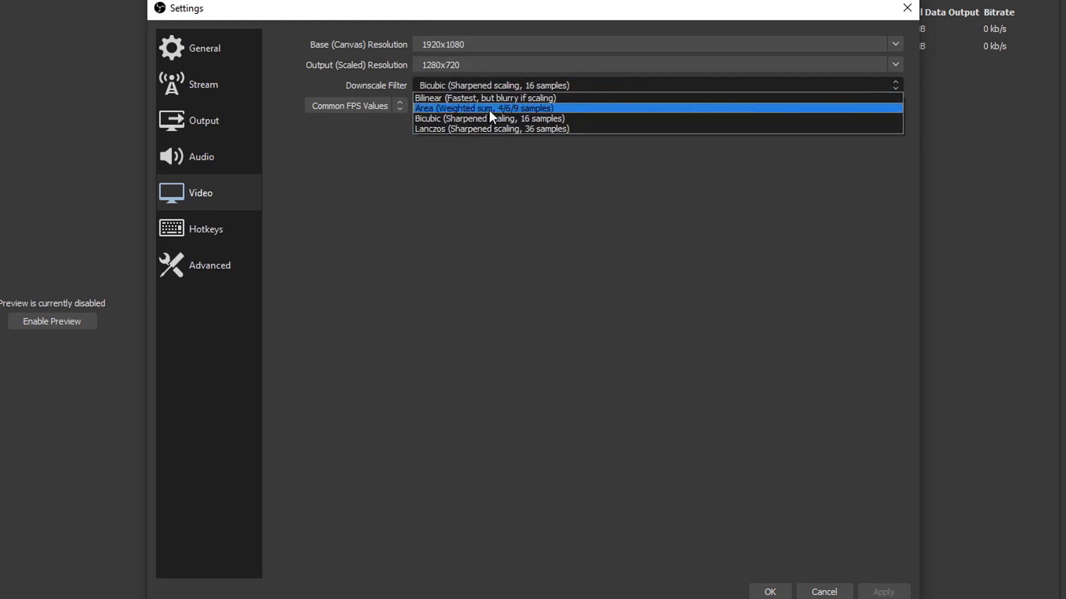
{"action": "mouse_move", "coordinate": [495, 135]}
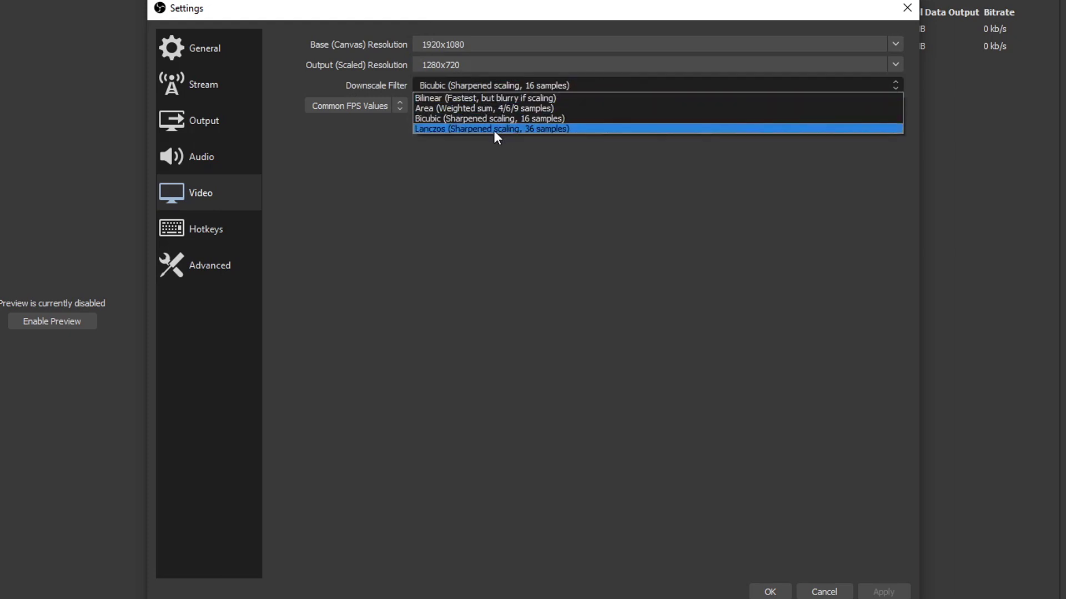
{"action": "mouse_move", "coordinate": [569, 109]}
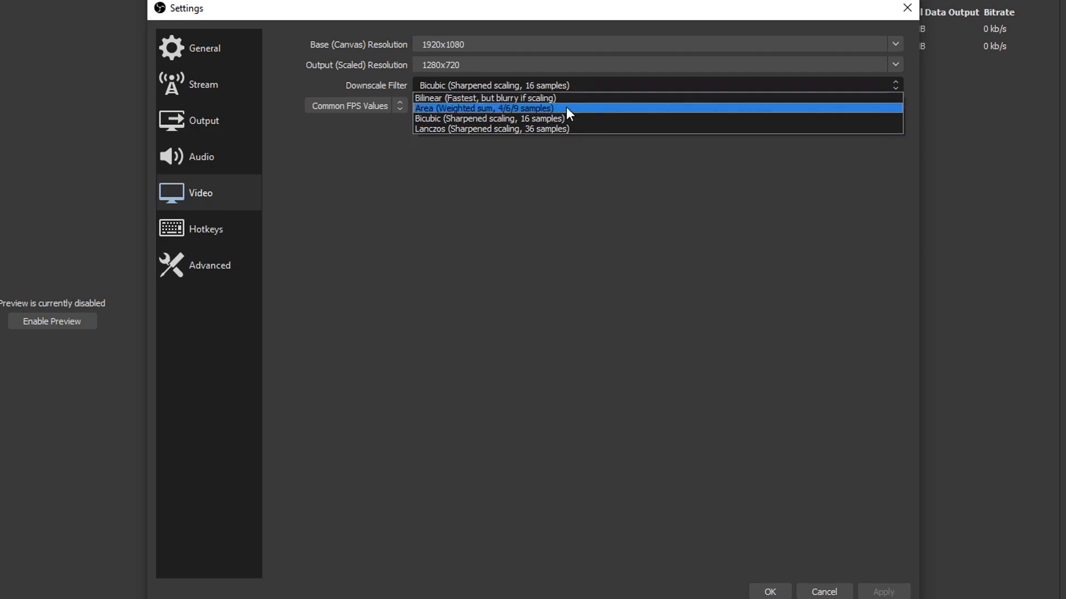
{"action": "mouse_move", "coordinate": [515, 104]}
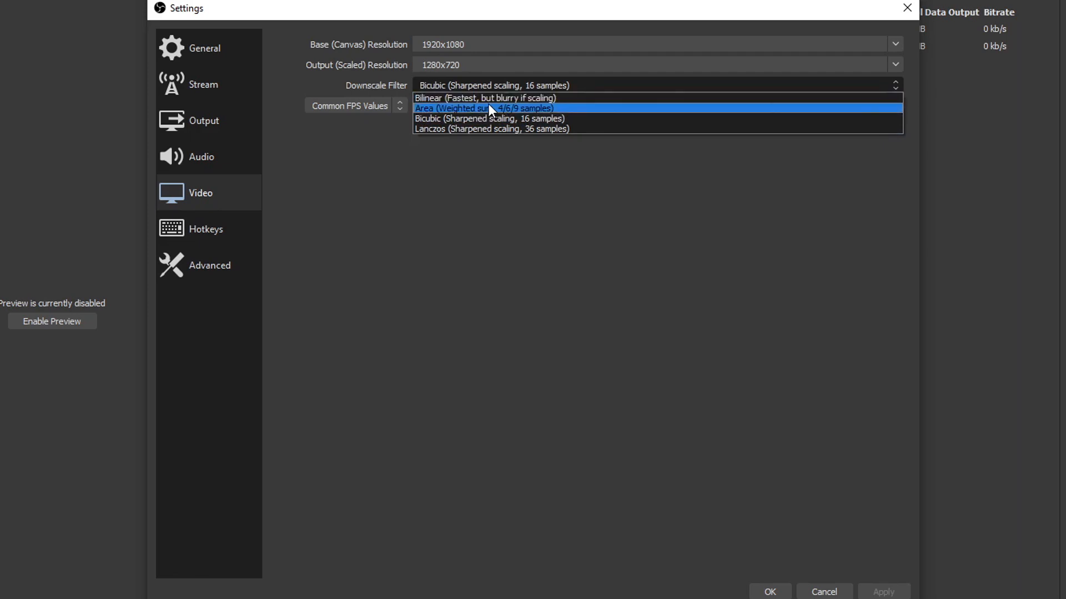
{"action": "mouse_move", "coordinate": [490, 101]}
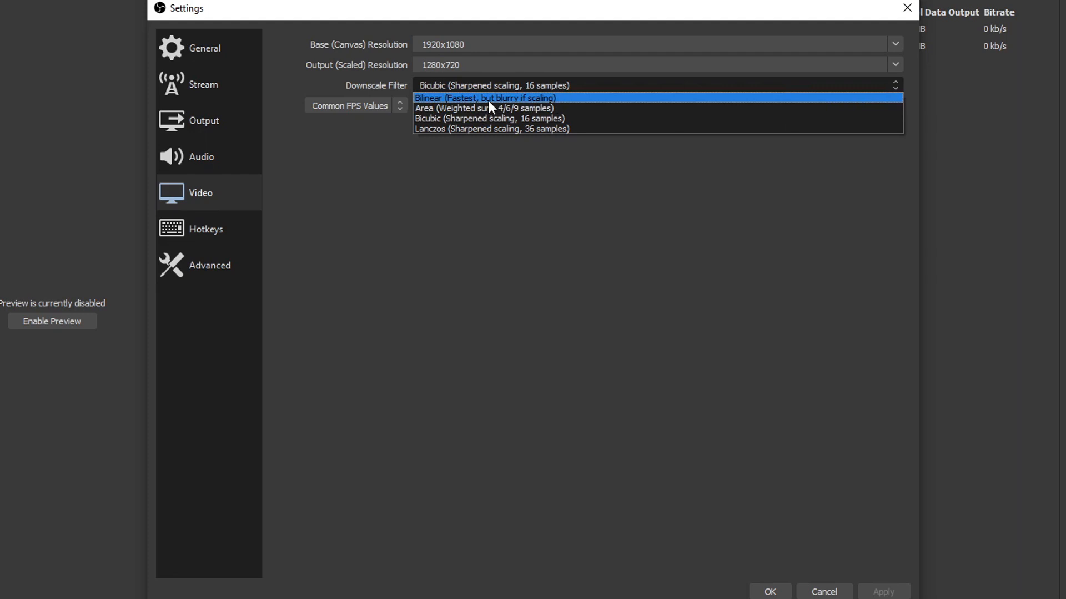
{"action": "mouse_move", "coordinate": [488, 129]}
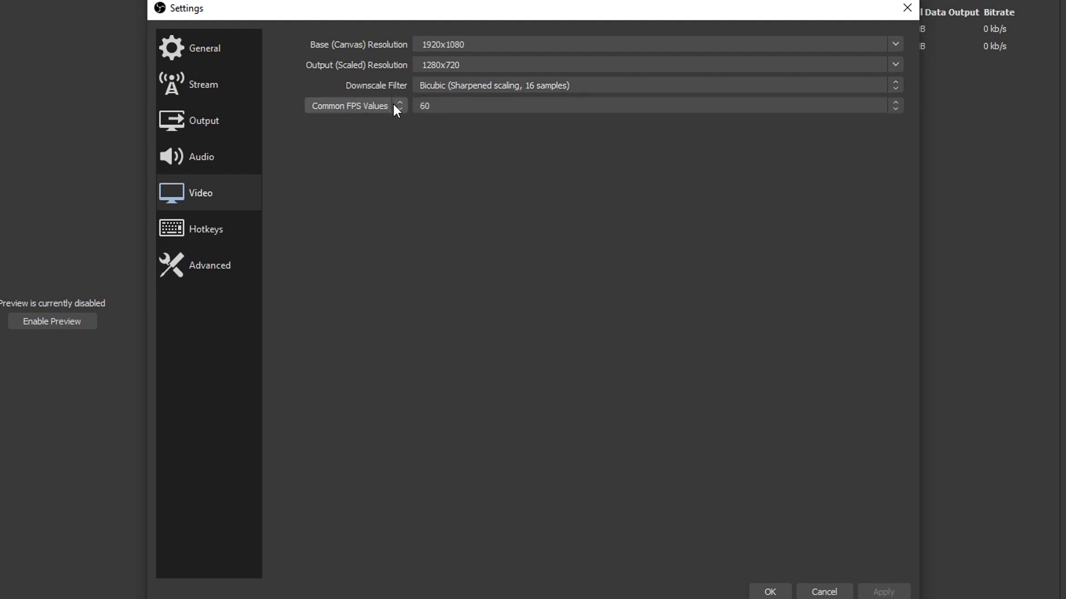
{"action": "left_click", "coordinate": [355, 105]}
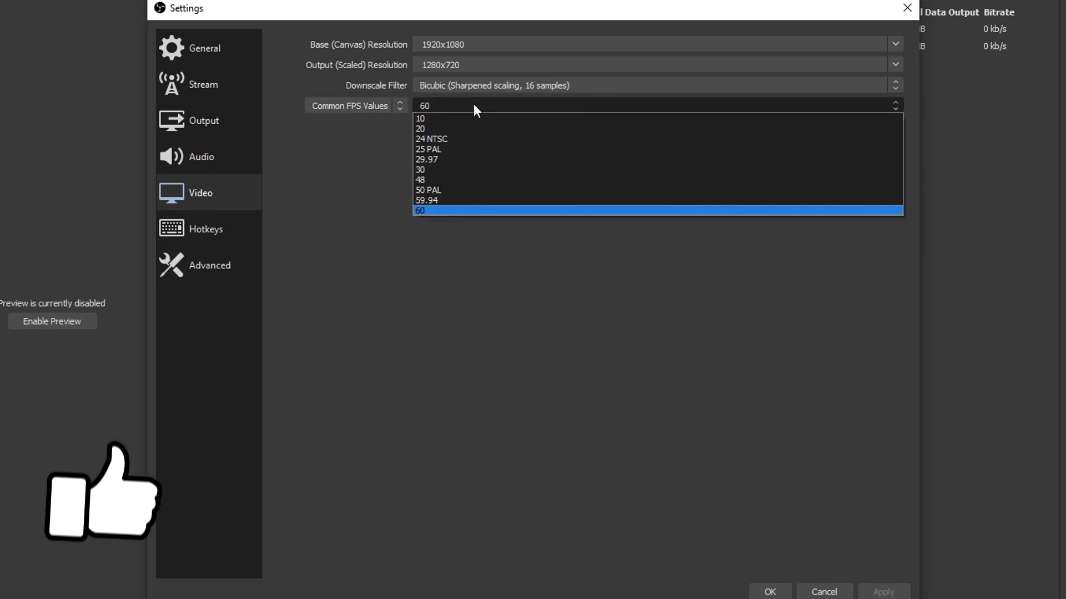
{"action": "mouse_move", "coordinate": [447, 171]}
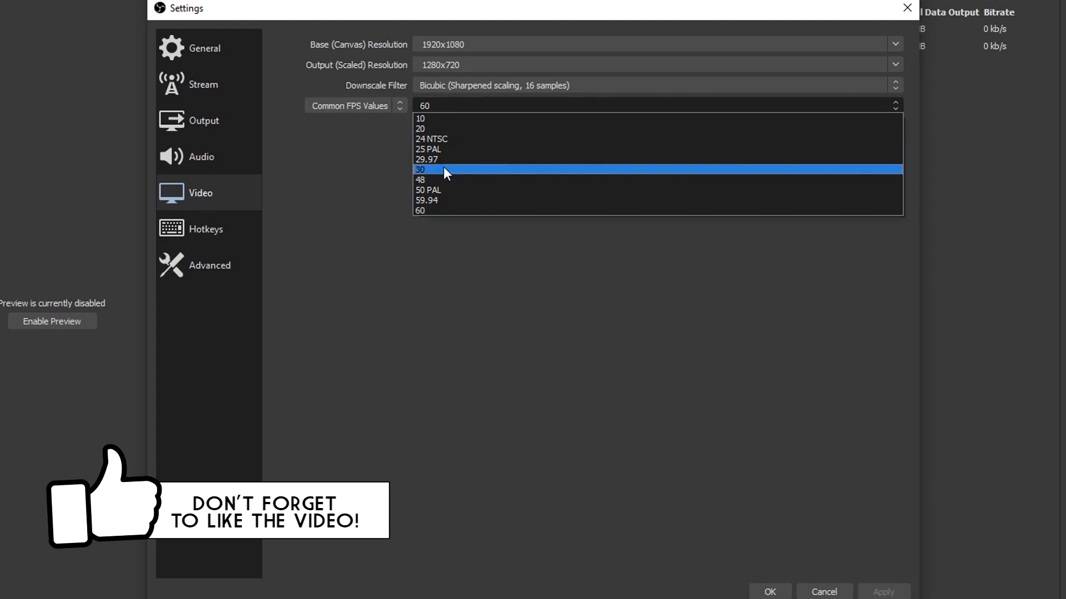
{"action": "mouse_move", "coordinate": [439, 212]}
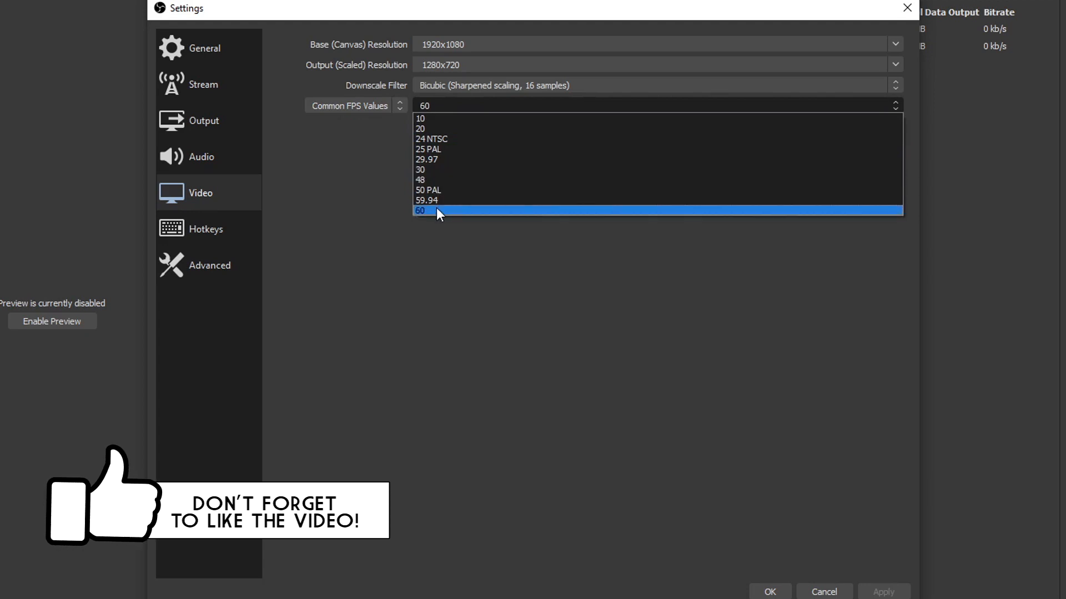
{"action": "mouse_move", "coordinate": [473, 176]}
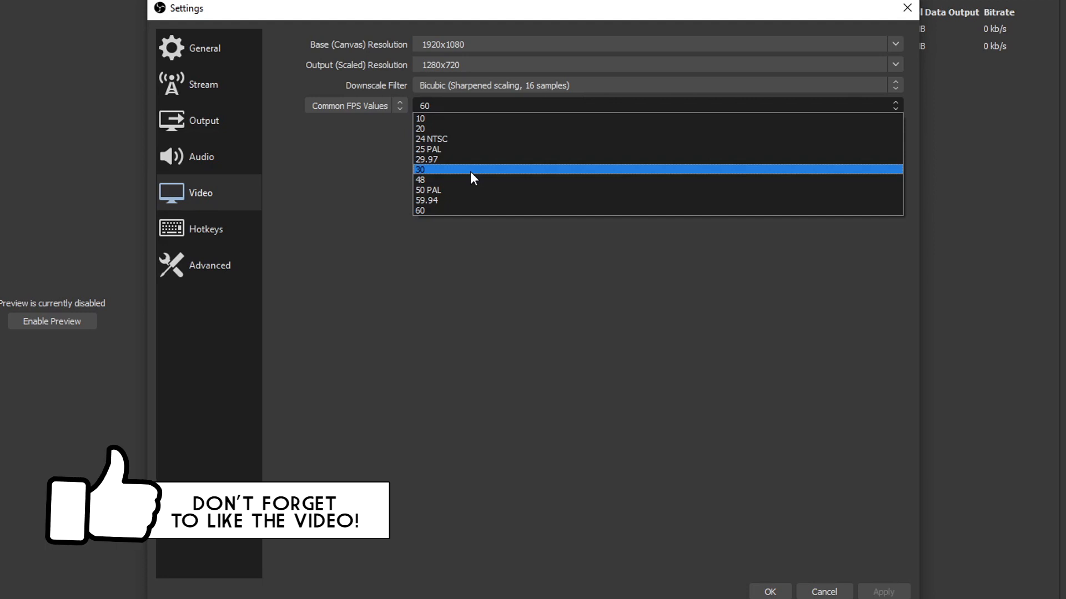
{"action": "mouse_move", "coordinate": [443, 179]}
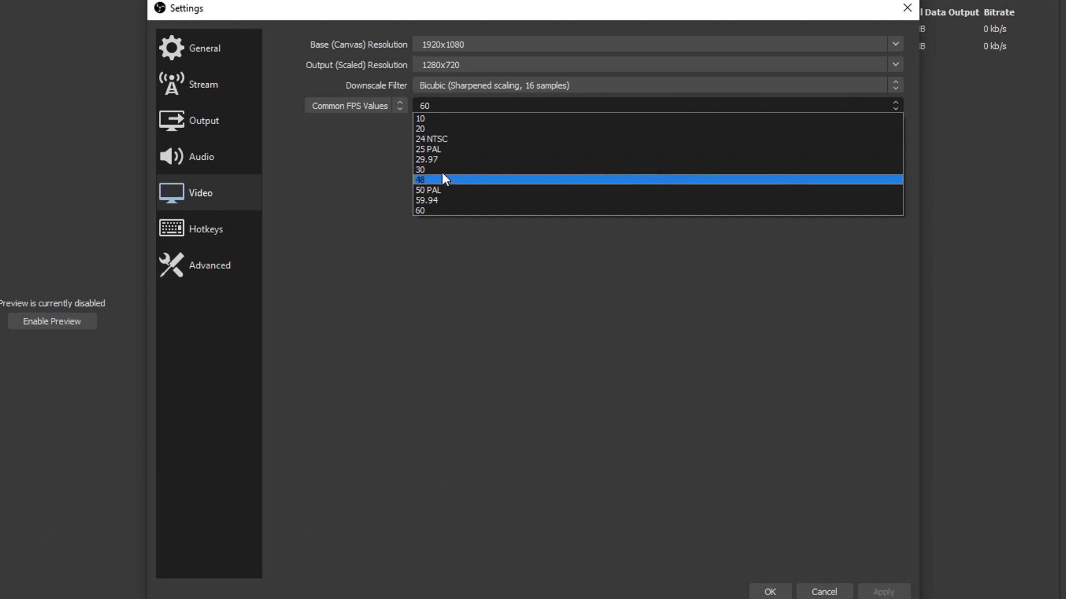
{"action": "mouse_move", "coordinate": [486, 183]}
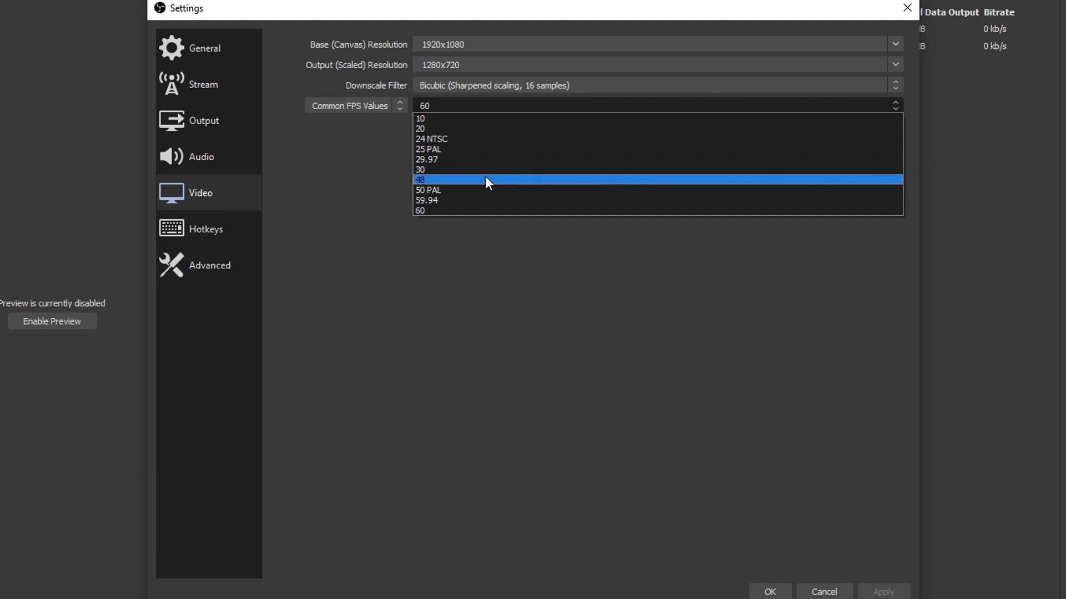
{"action": "mouse_move", "coordinate": [462, 185]}
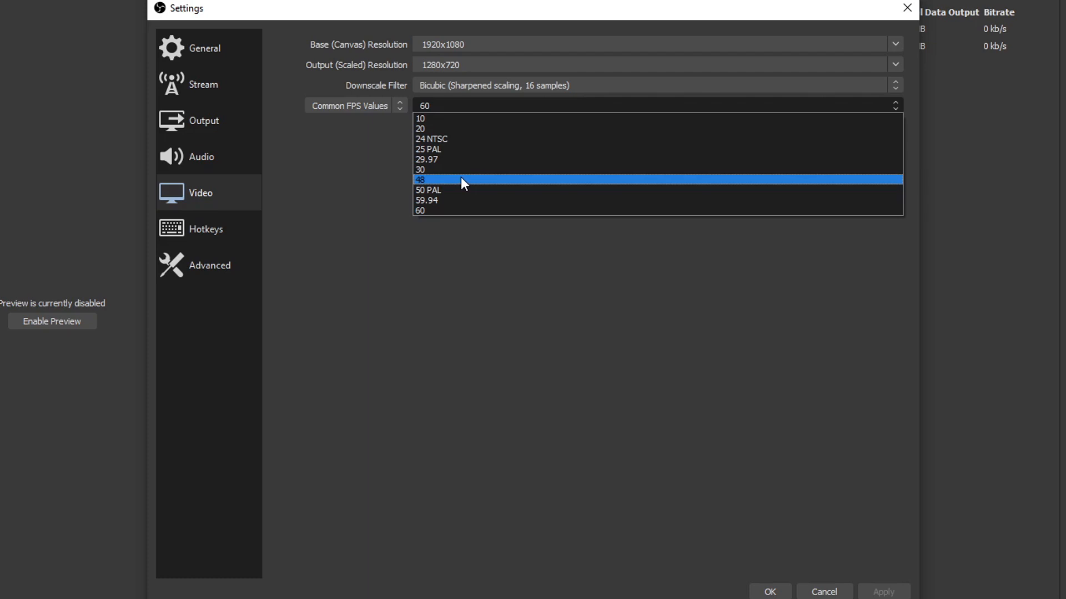
{"action": "mouse_move", "coordinate": [434, 217]}
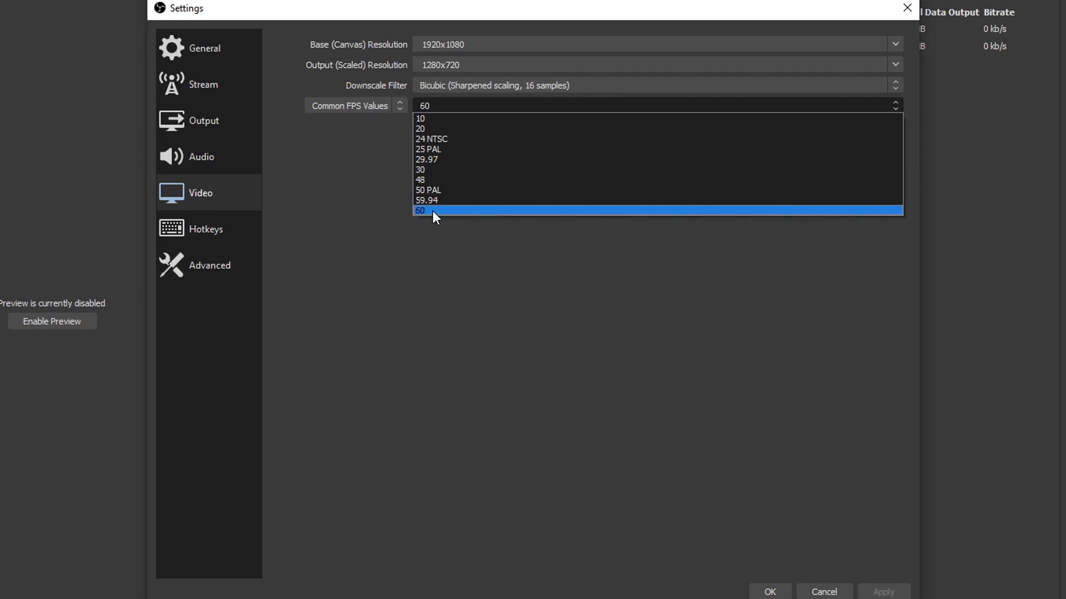
{"action": "left_click", "coordinate": [429, 211]}
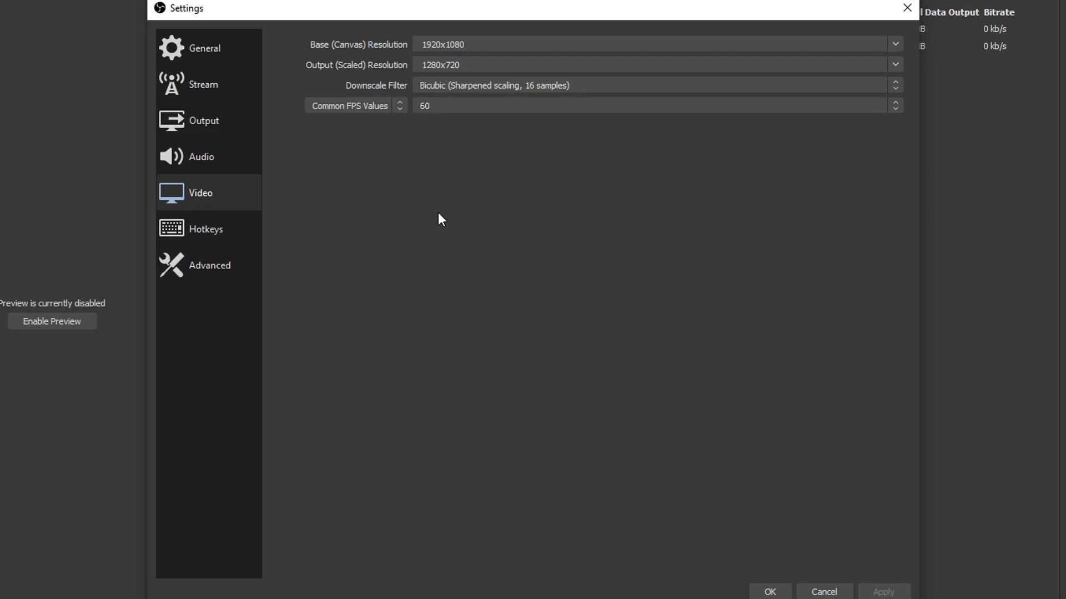
{"action": "mouse_move", "coordinate": [904, 595]}
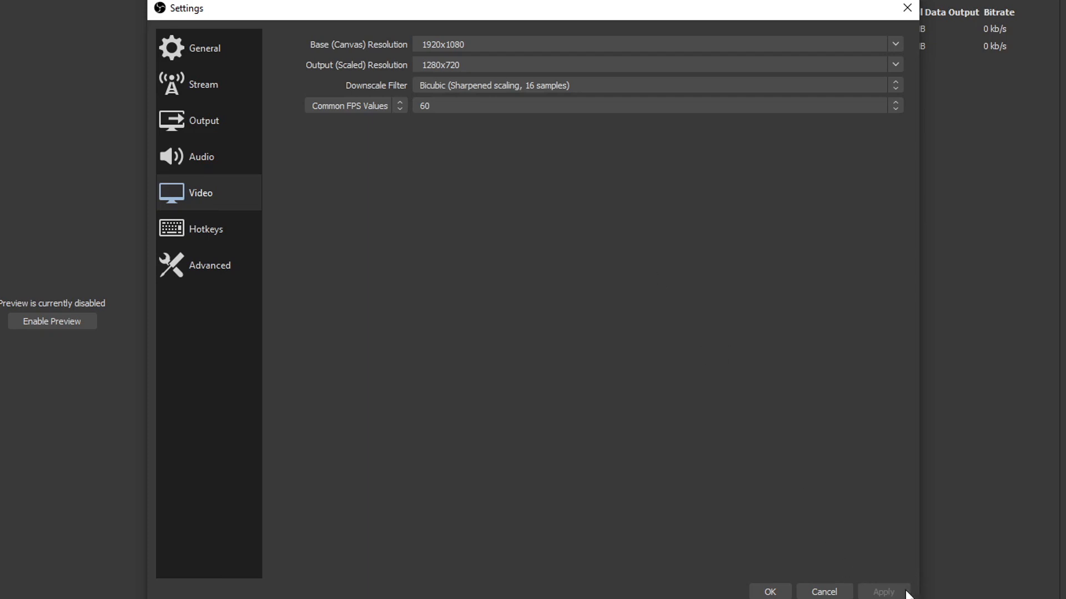
{"action": "mouse_move", "coordinate": [203, 121]}
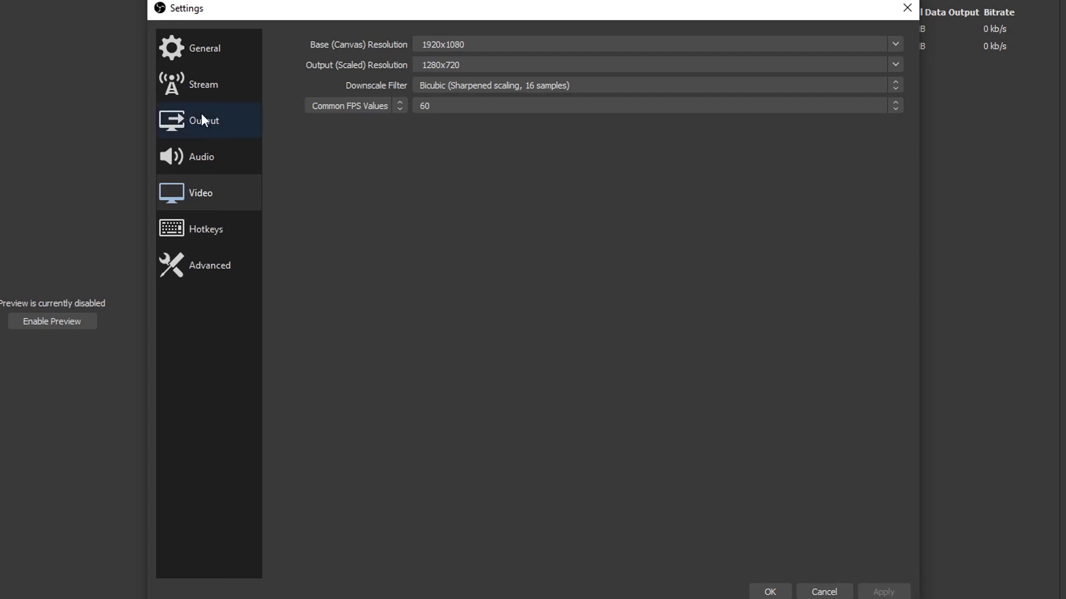
In Output settings (Advanced mode), choose NVIDIA NVENC H.264 (new) as the streaming encoder.
{"action": "left_click", "coordinate": [202, 120]}
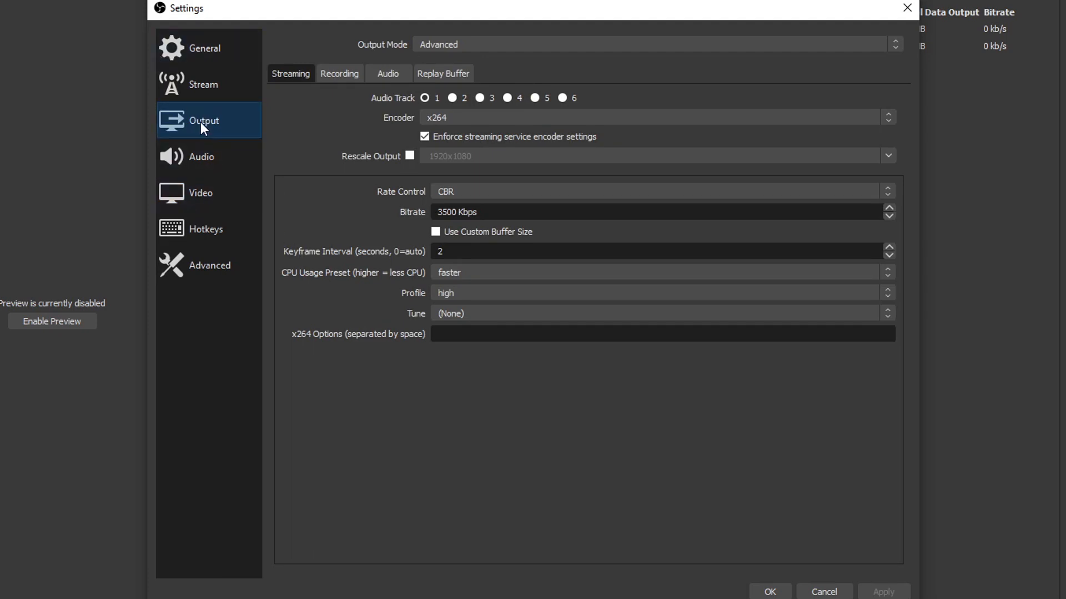
{"action": "left_click", "coordinate": [655, 42]}
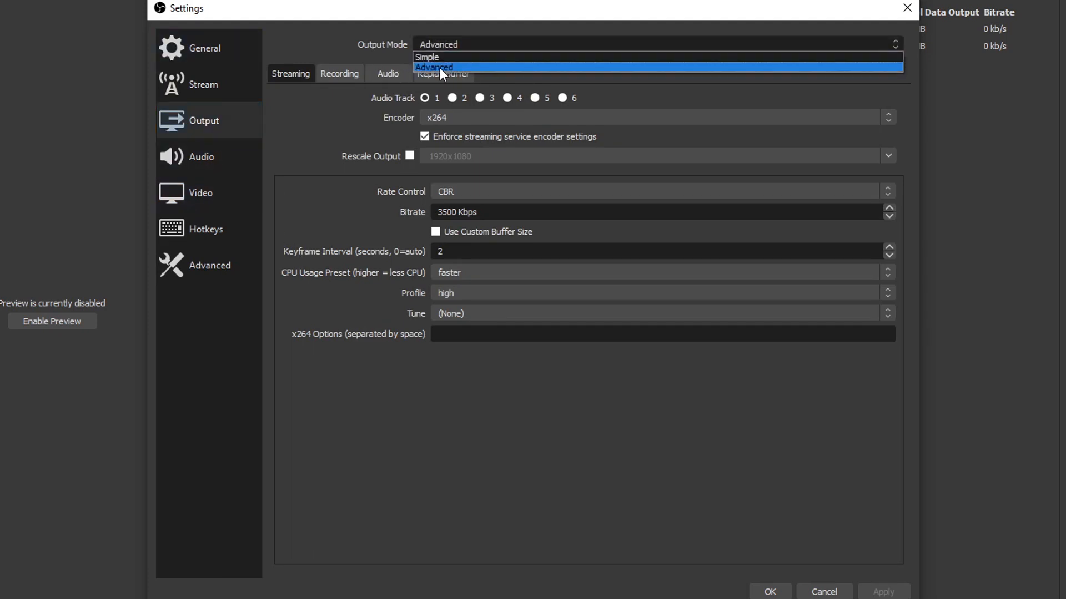
{"action": "left_click", "coordinate": [438, 67]}
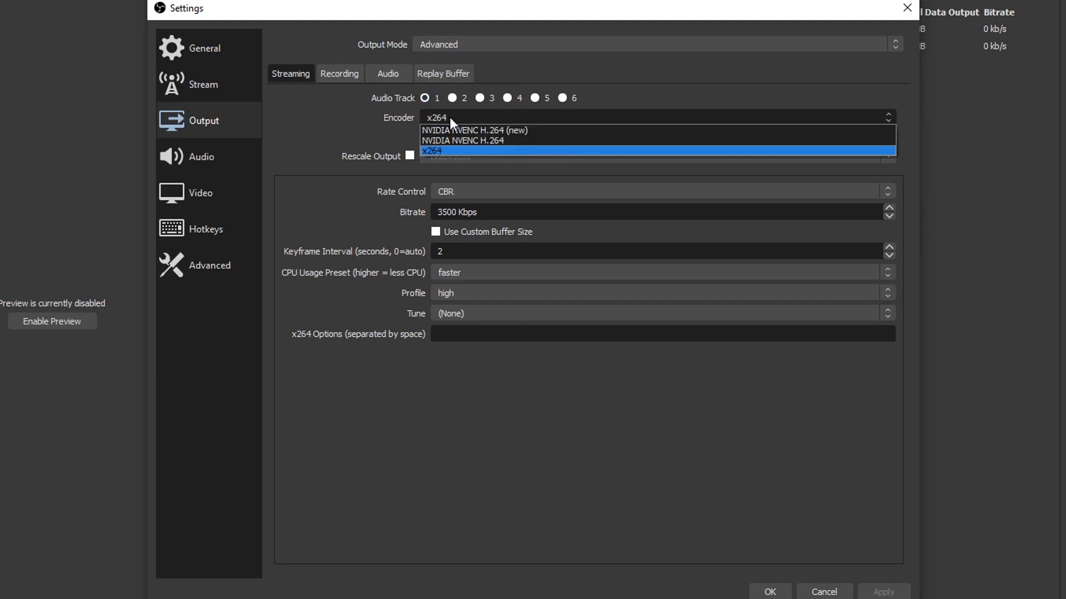
{"action": "mouse_move", "coordinate": [504, 145]}
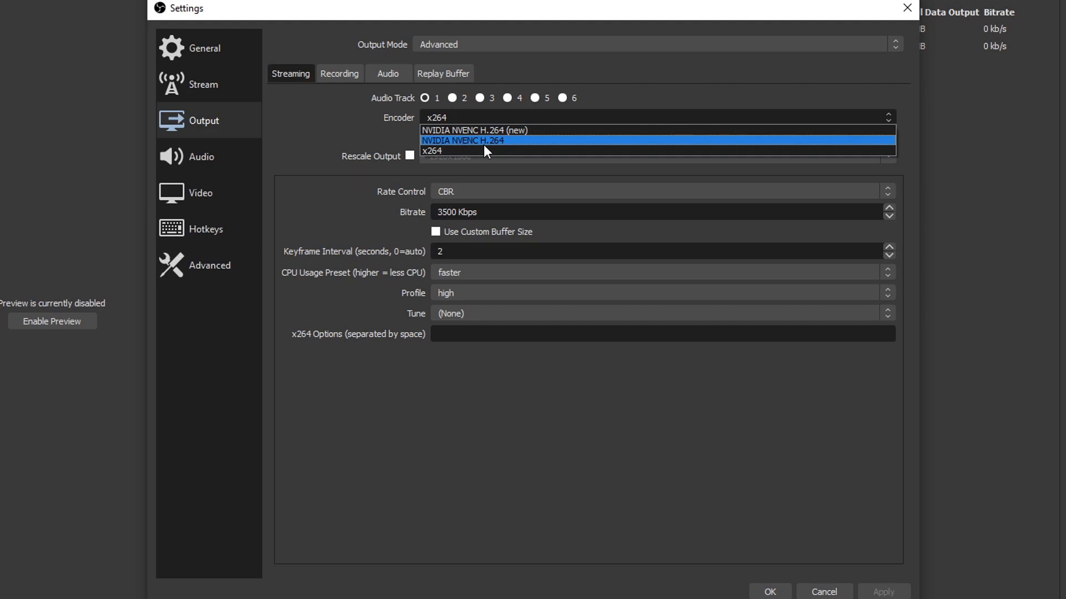
{"action": "mouse_move", "coordinate": [495, 133]}
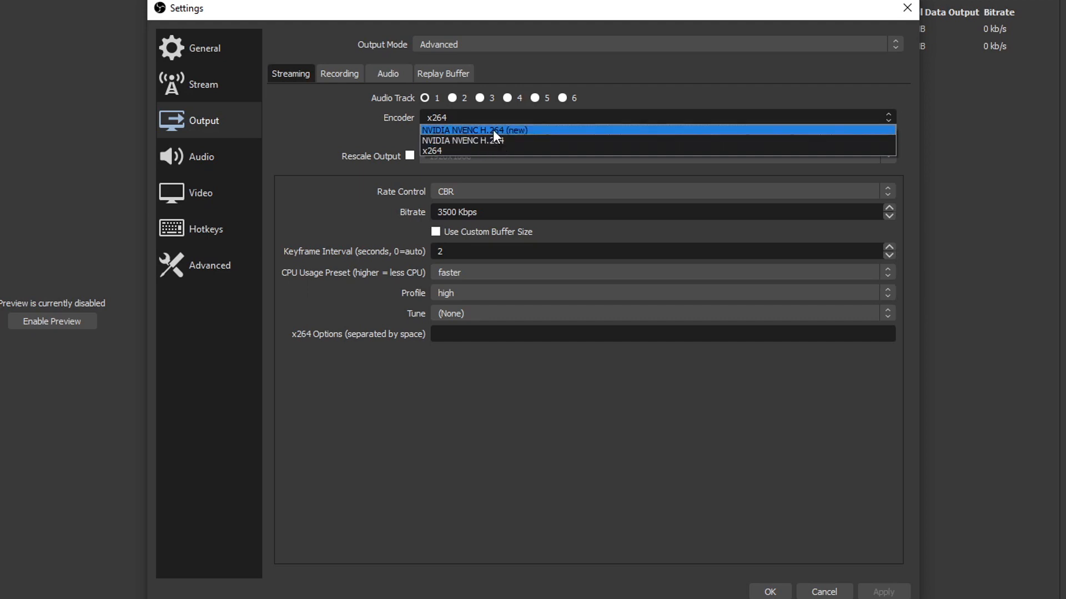
{"action": "mouse_move", "coordinate": [531, 153]}
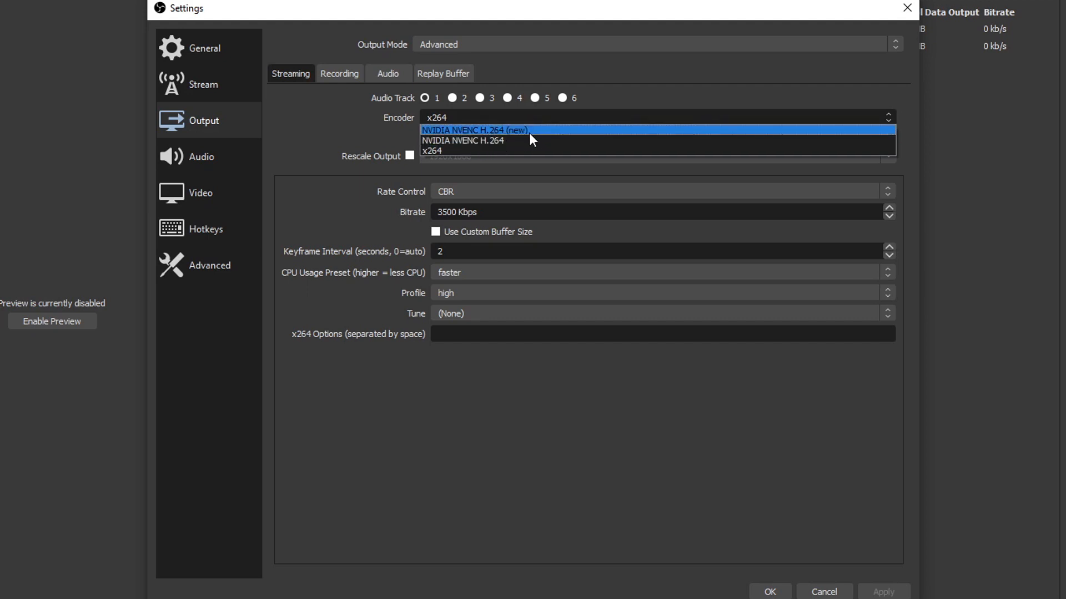
{"action": "mouse_move", "coordinate": [526, 143]}
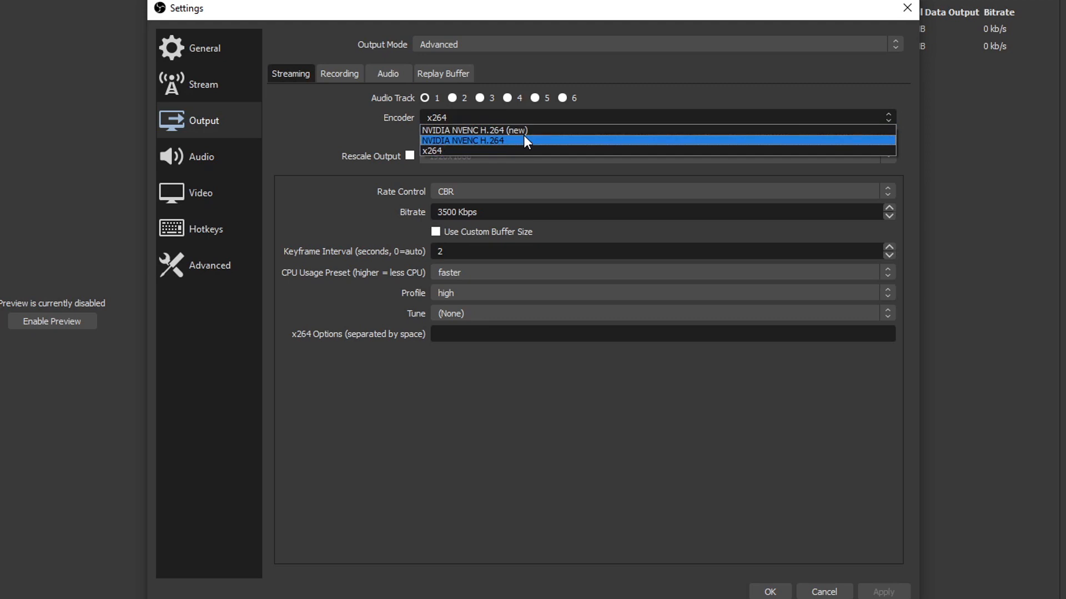
{"action": "mouse_move", "coordinate": [526, 138]}
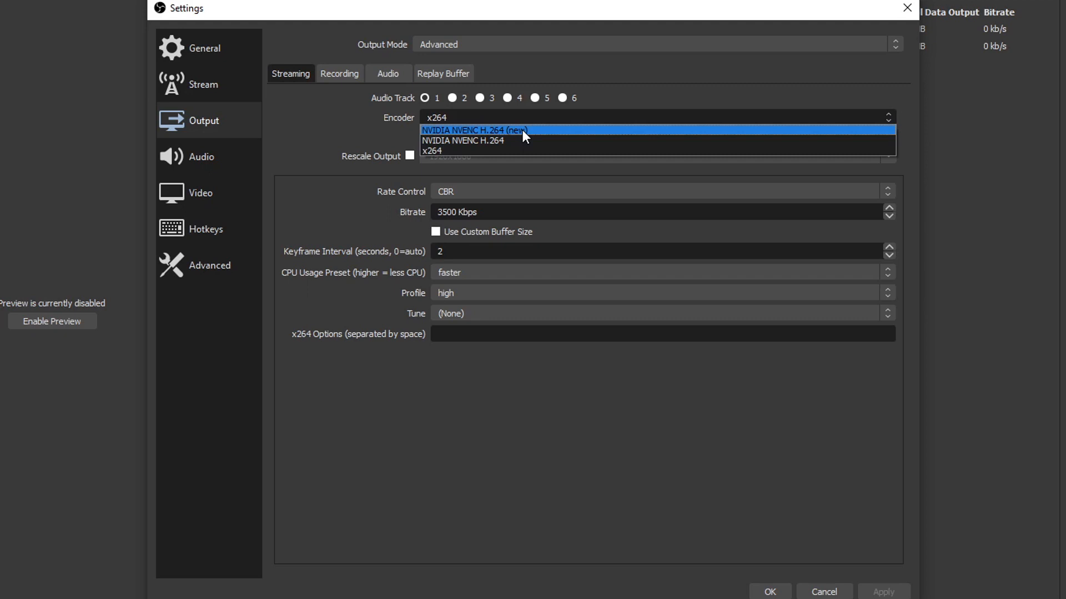
{"action": "mouse_move", "coordinate": [545, 153]}
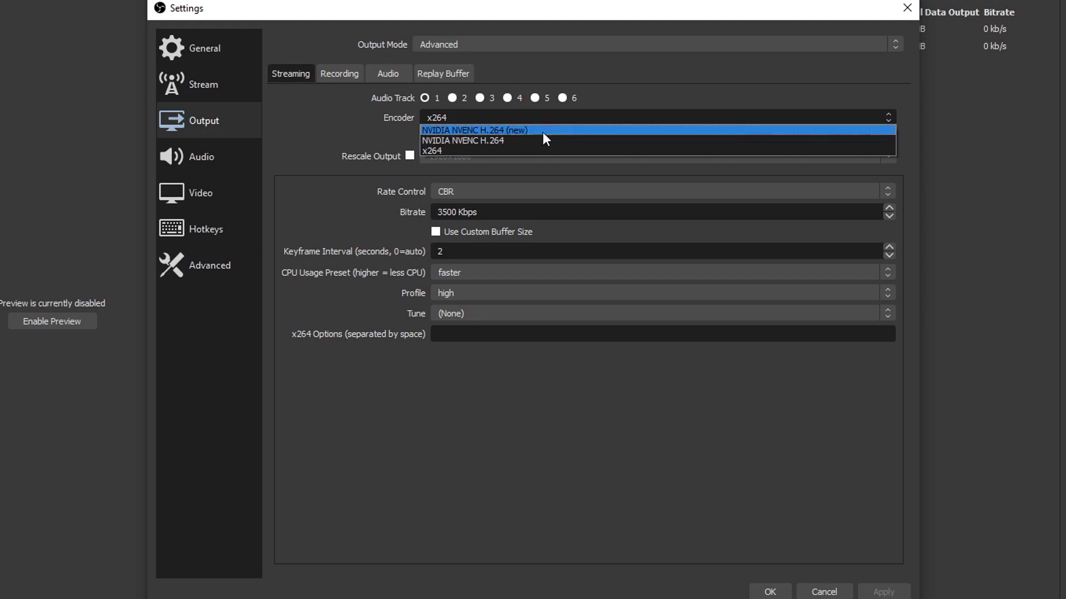
{"action": "mouse_move", "coordinate": [550, 142]}
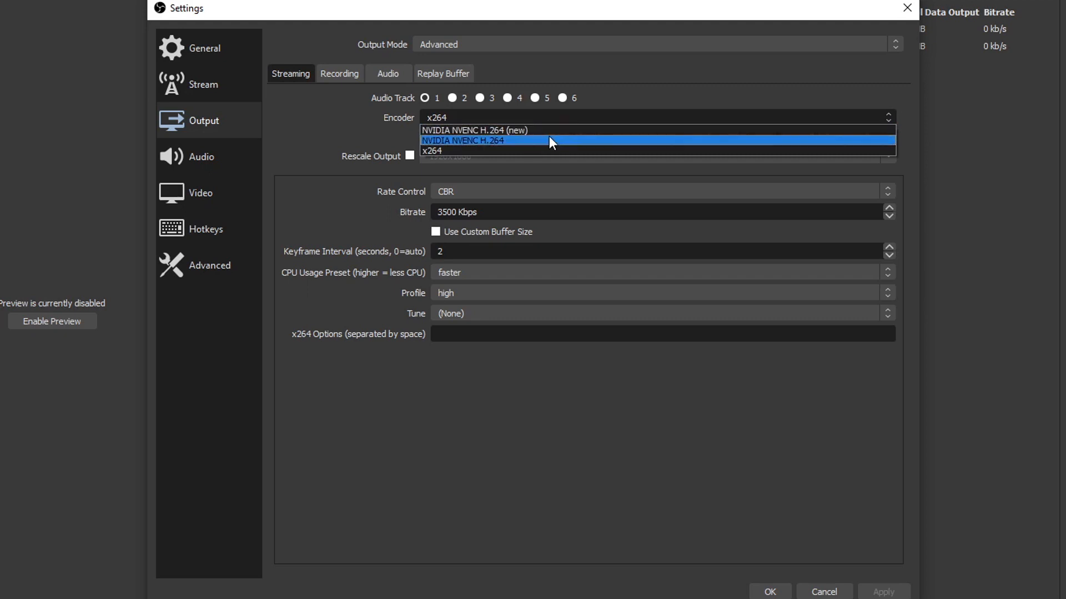
{"action": "mouse_move", "coordinate": [530, 139]}
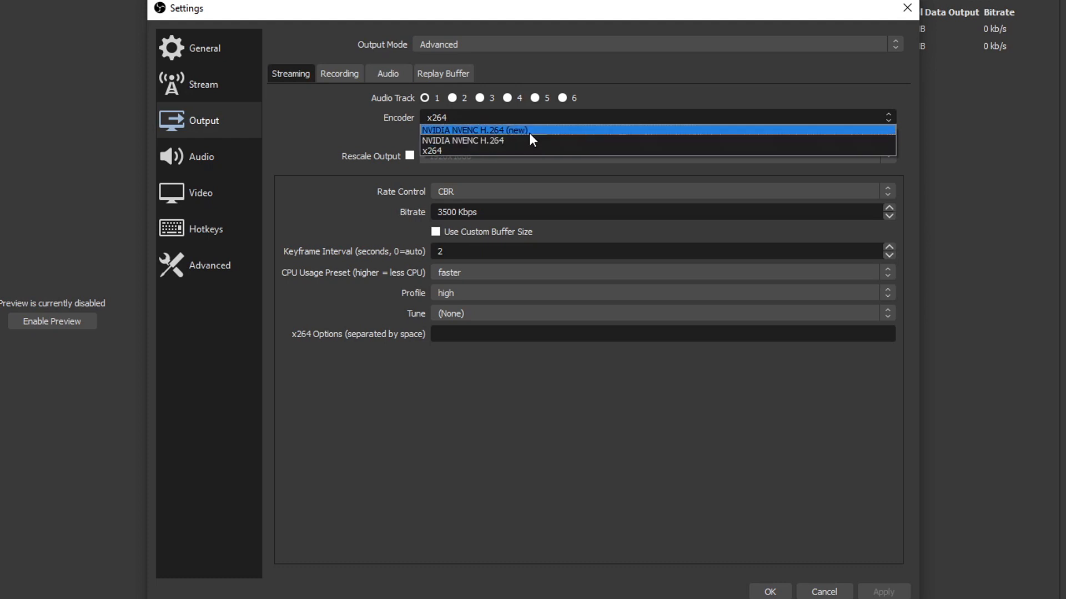
{"action": "mouse_move", "coordinate": [521, 147]}
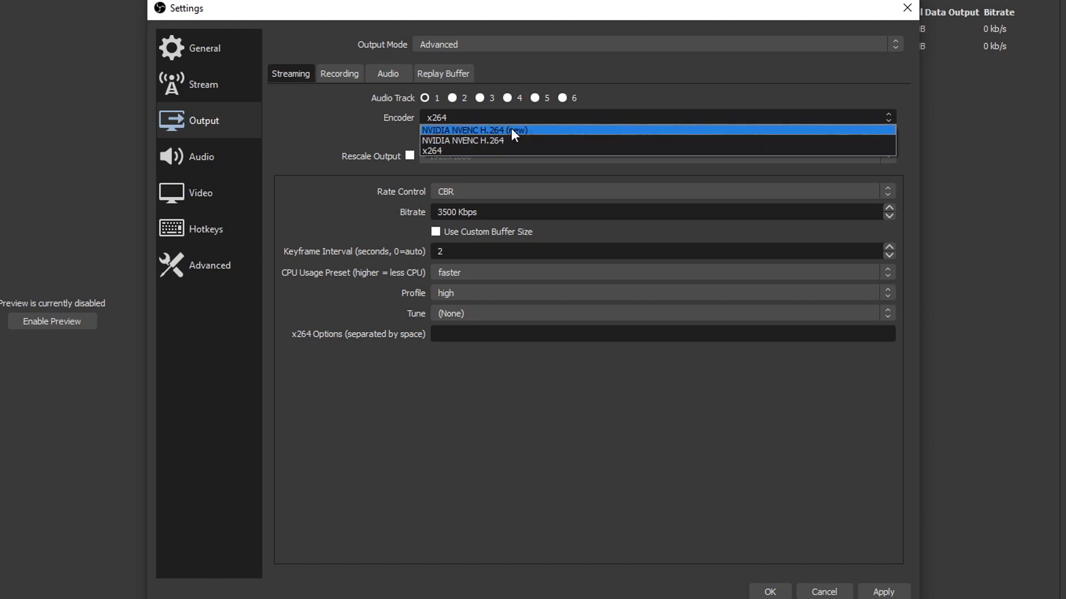
{"action": "left_click", "coordinate": [476, 129]}
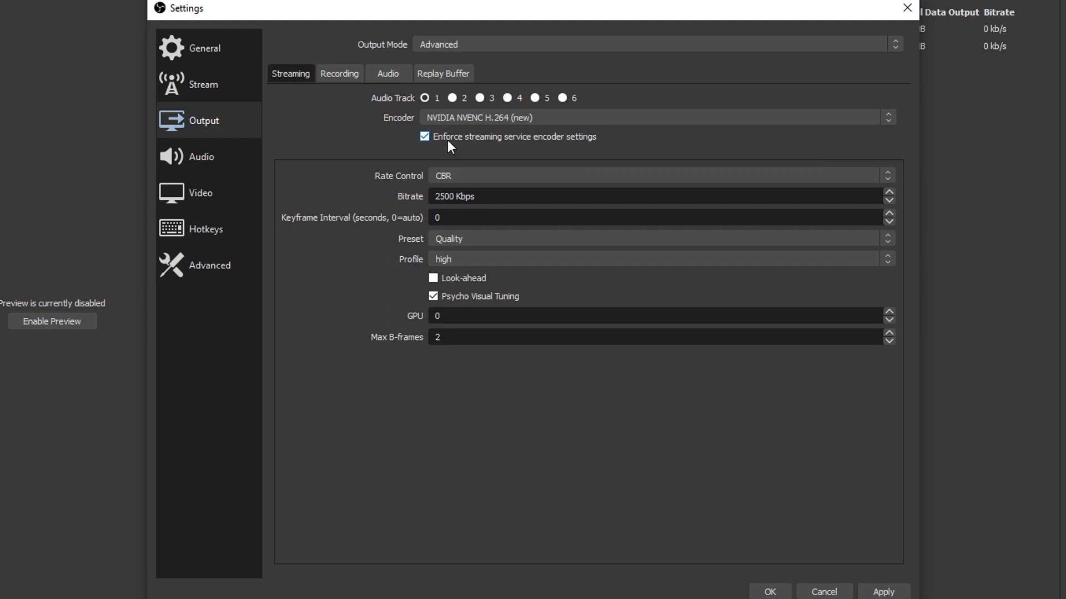
{"action": "mouse_move", "coordinate": [494, 153]}
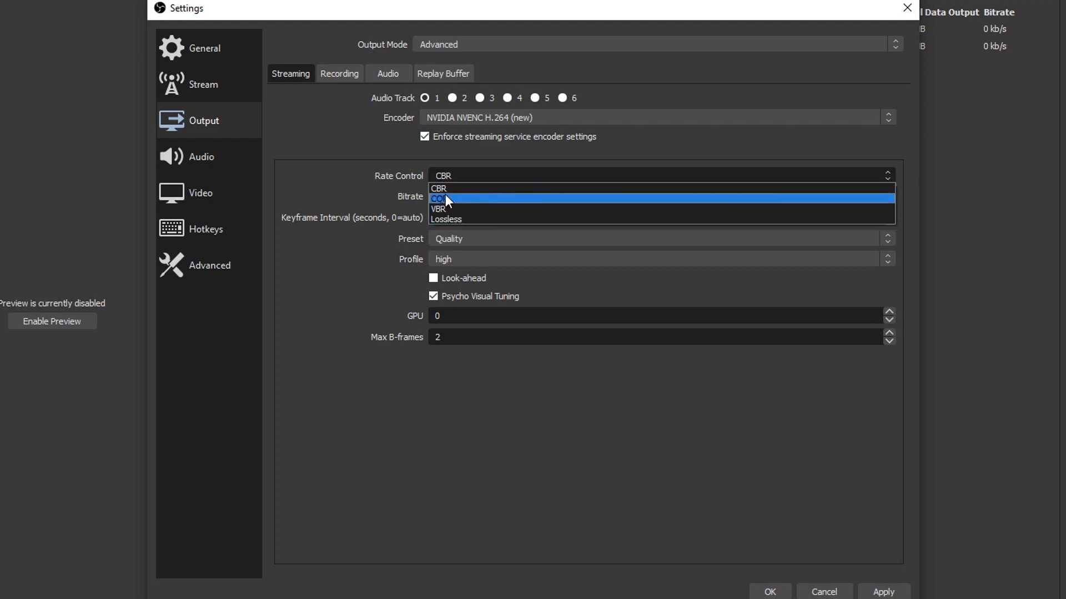
{"action": "mouse_move", "coordinate": [468, 205]}
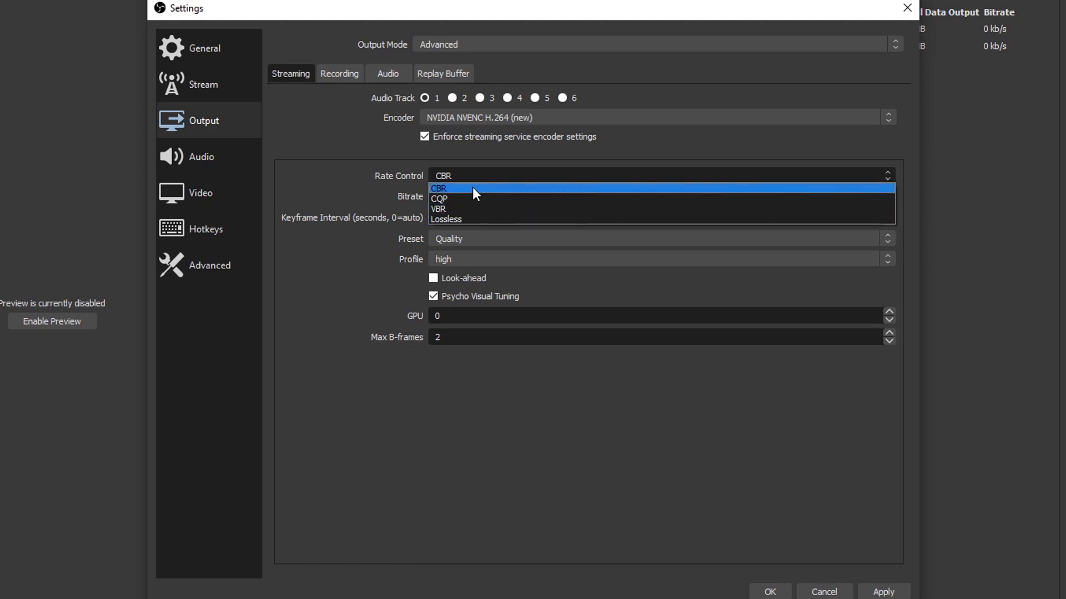
{"action": "left_click", "coordinate": [442, 187]}
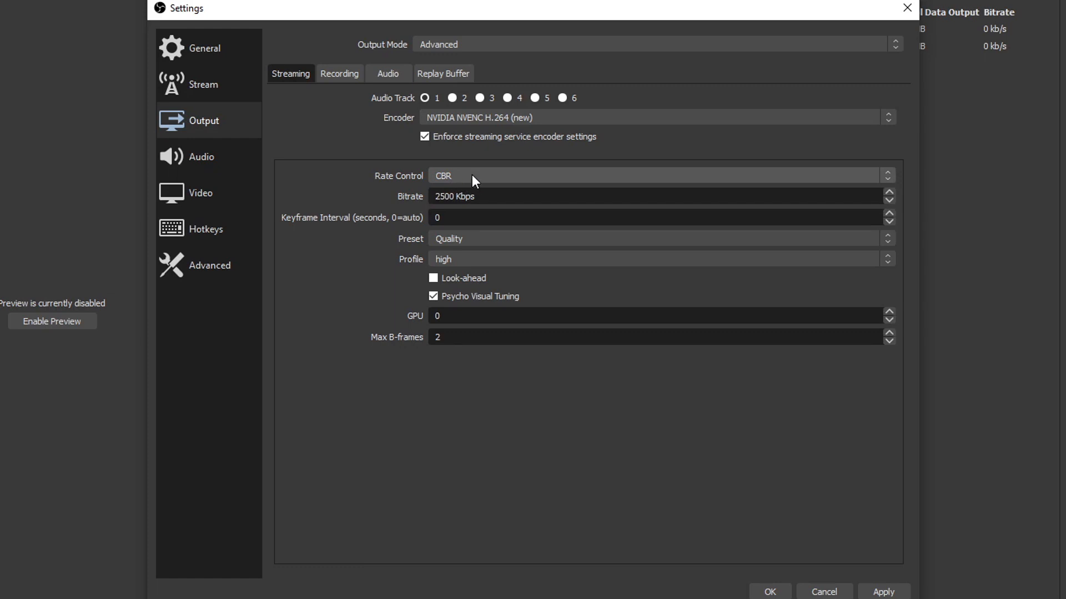
{"action": "mouse_move", "coordinate": [447, 180]}
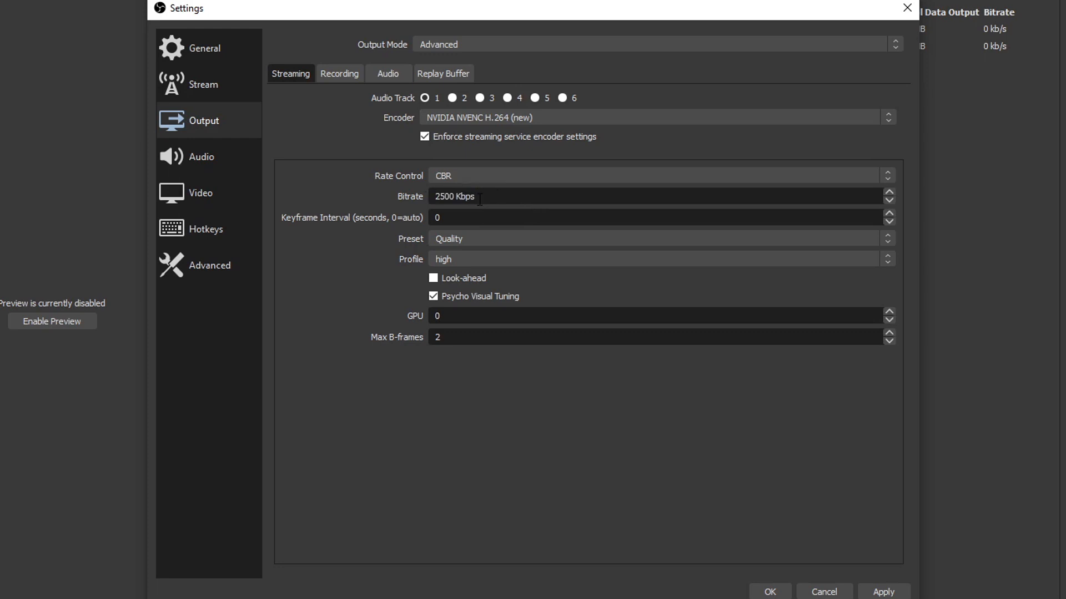
{"action": "triple_click", "coordinate": [453, 197]}
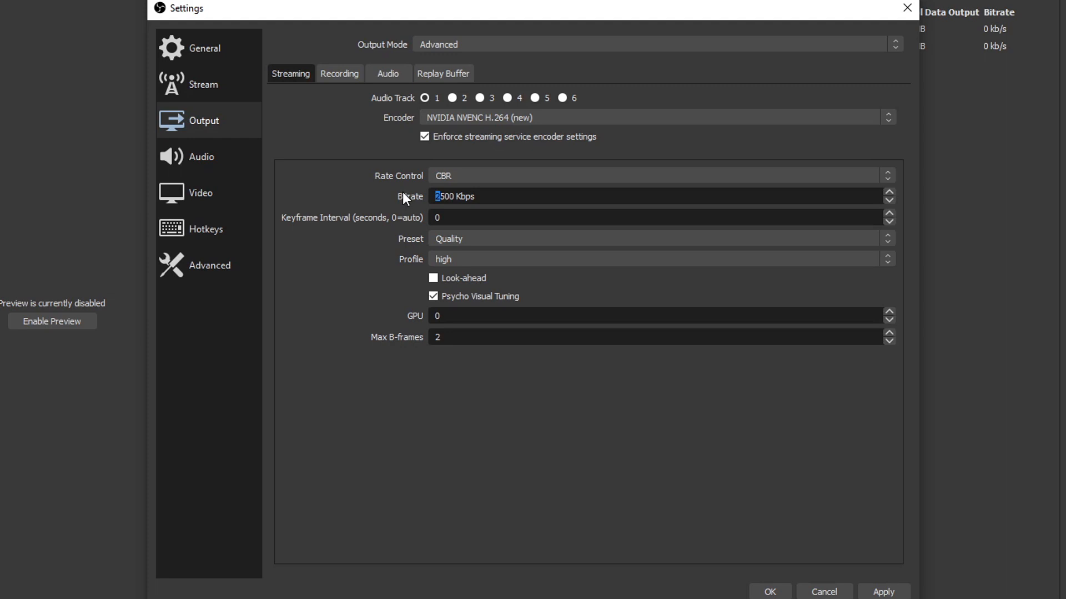
Set the NVENC streaming bitrate to 5000 Kbps.
{"action": "type", "text": "5000"}
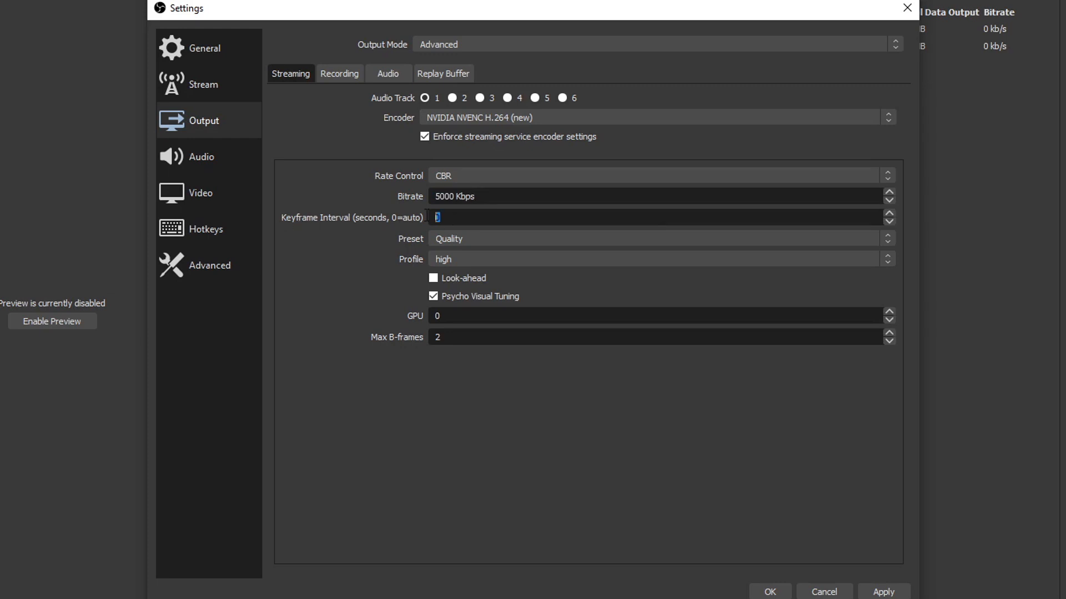
{"action": "mouse_move", "coordinate": [428, 226]}
{"action": "type", "text": "2"}
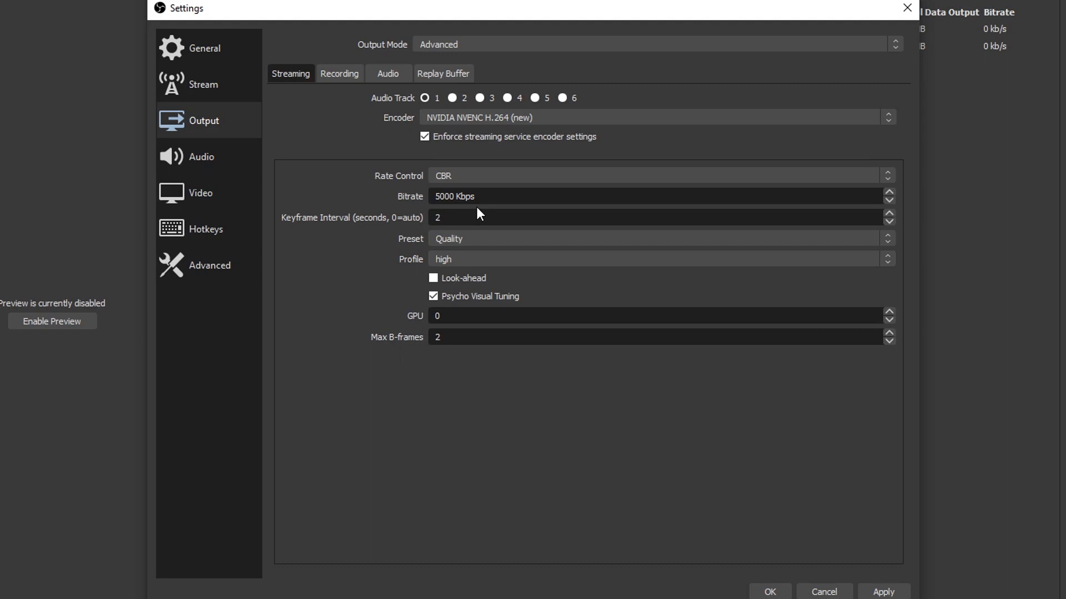
Enter a keyframe interval of 2 seconds for the NVENC stream.
{"action": "left_click", "coordinate": [468, 218]}
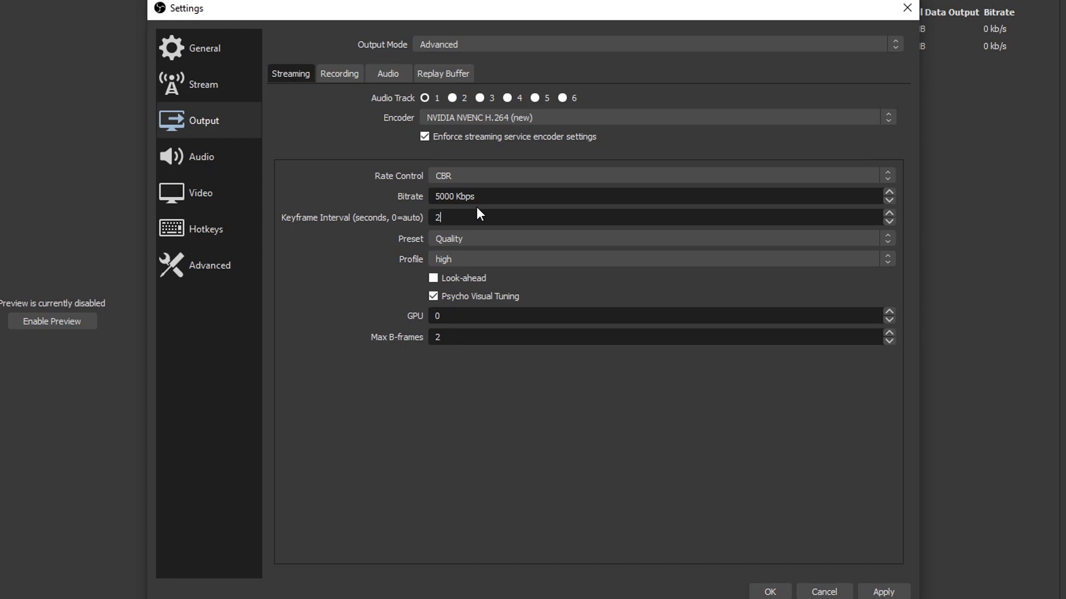
{"action": "left_click", "coordinate": [655, 239]}
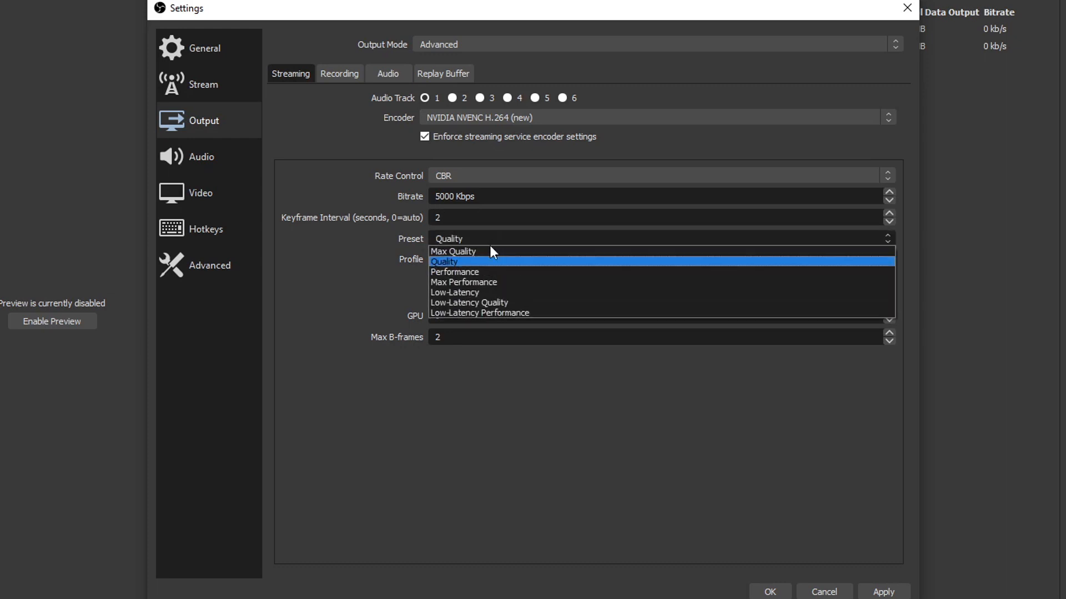
{"action": "mouse_move", "coordinate": [470, 293]}
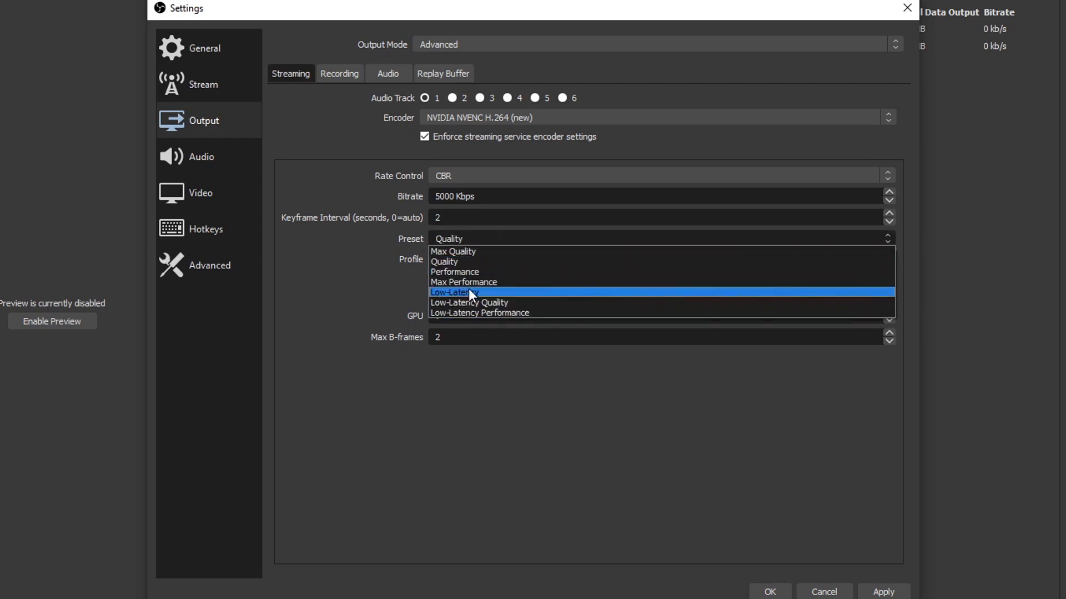
{"action": "mouse_move", "coordinate": [465, 262]}
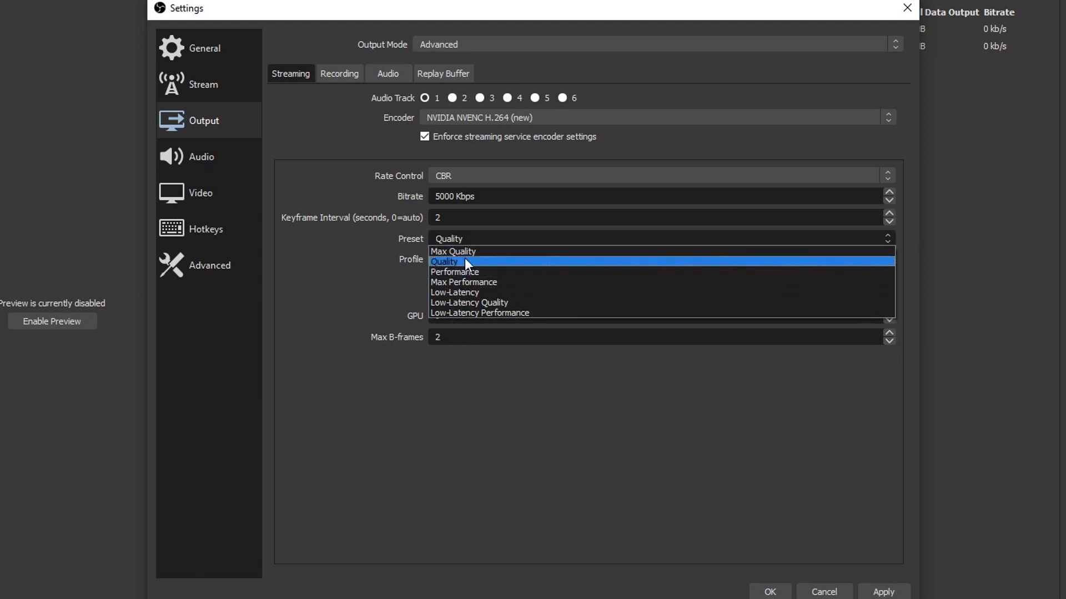
{"action": "mouse_move", "coordinate": [464, 251]}
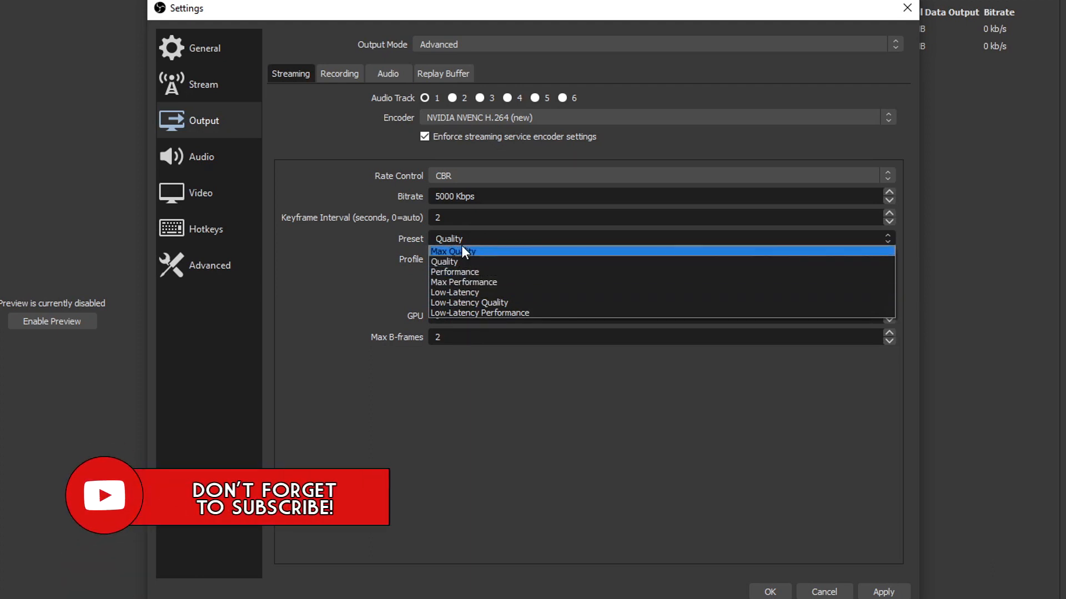
{"action": "mouse_move", "coordinate": [484, 258]}
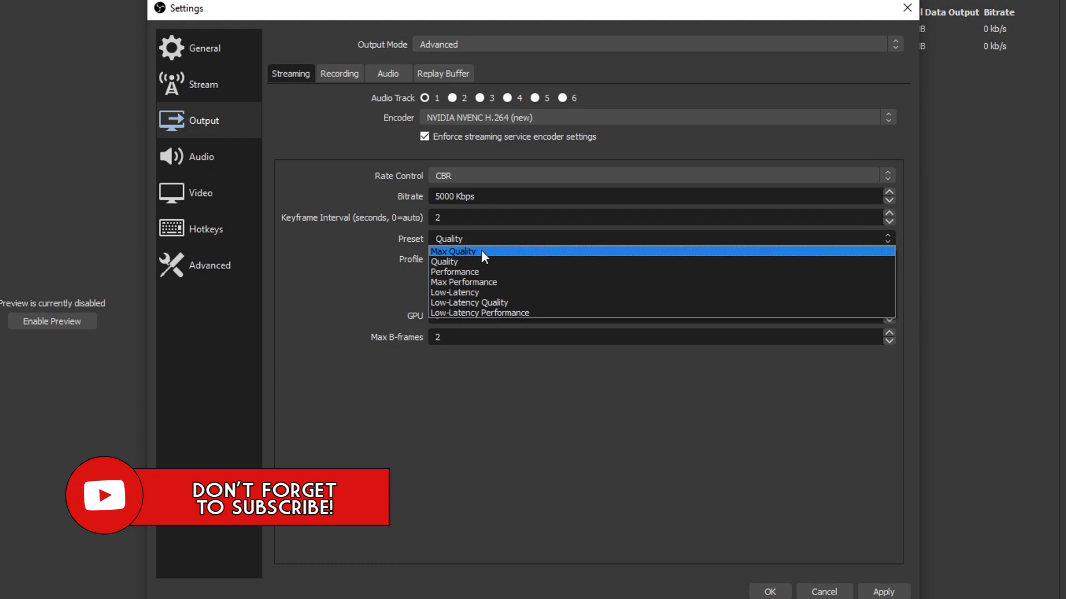
{"action": "mouse_move", "coordinate": [488, 273]}
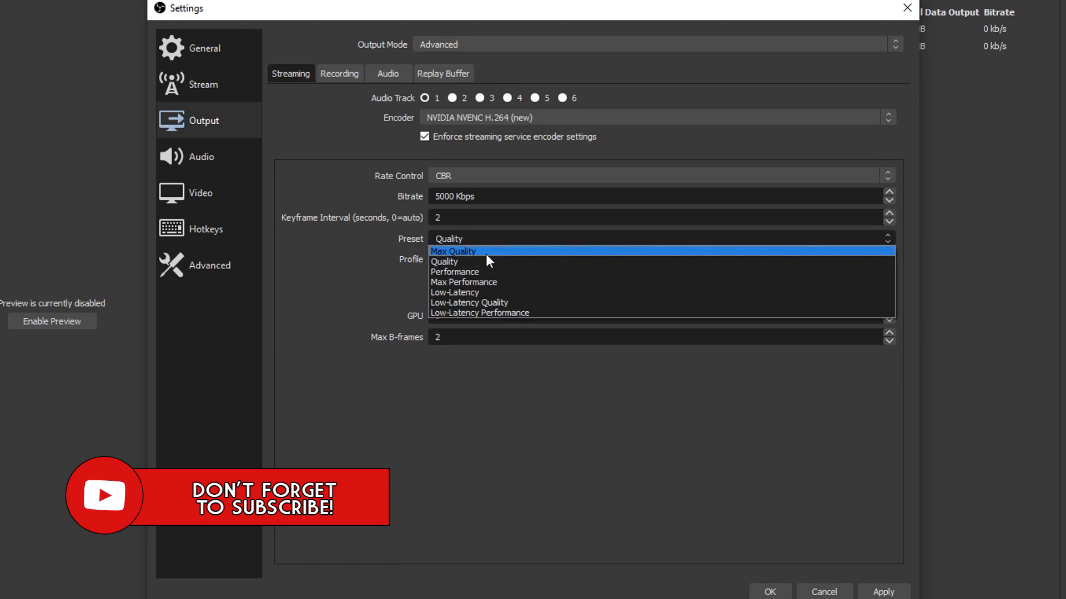
{"action": "mouse_move", "coordinate": [470, 266]}
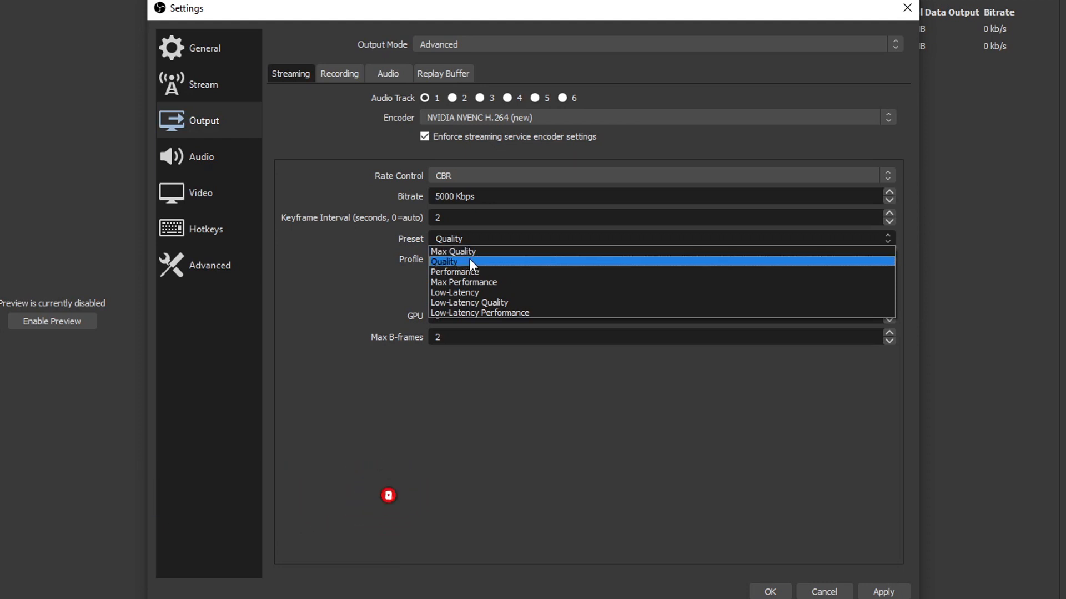
{"action": "mouse_move", "coordinate": [497, 276]}
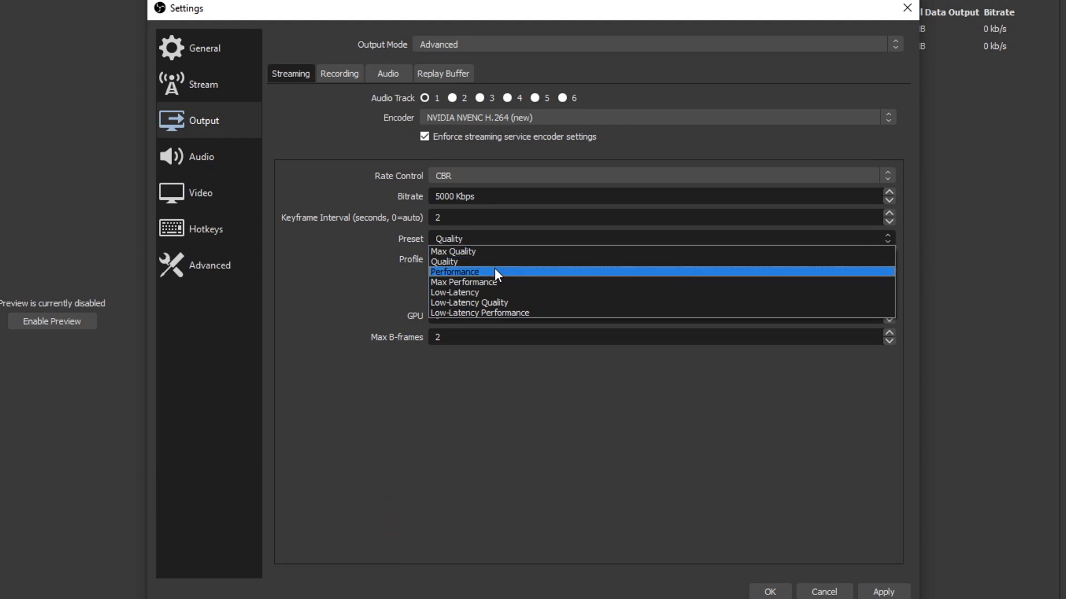
{"action": "mouse_move", "coordinate": [503, 268]}
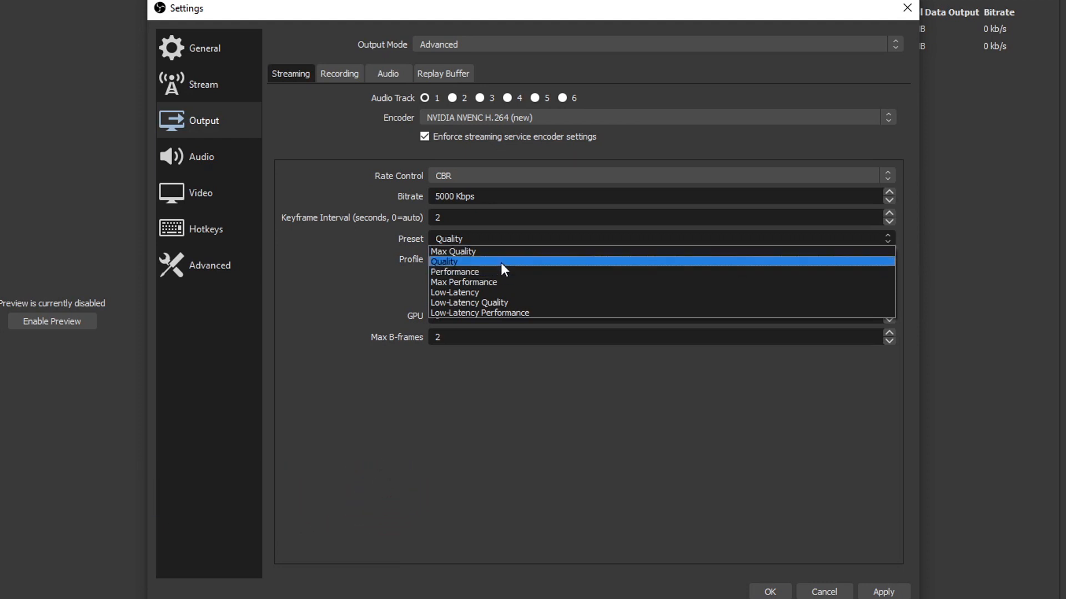
{"action": "mouse_move", "coordinate": [506, 281]}
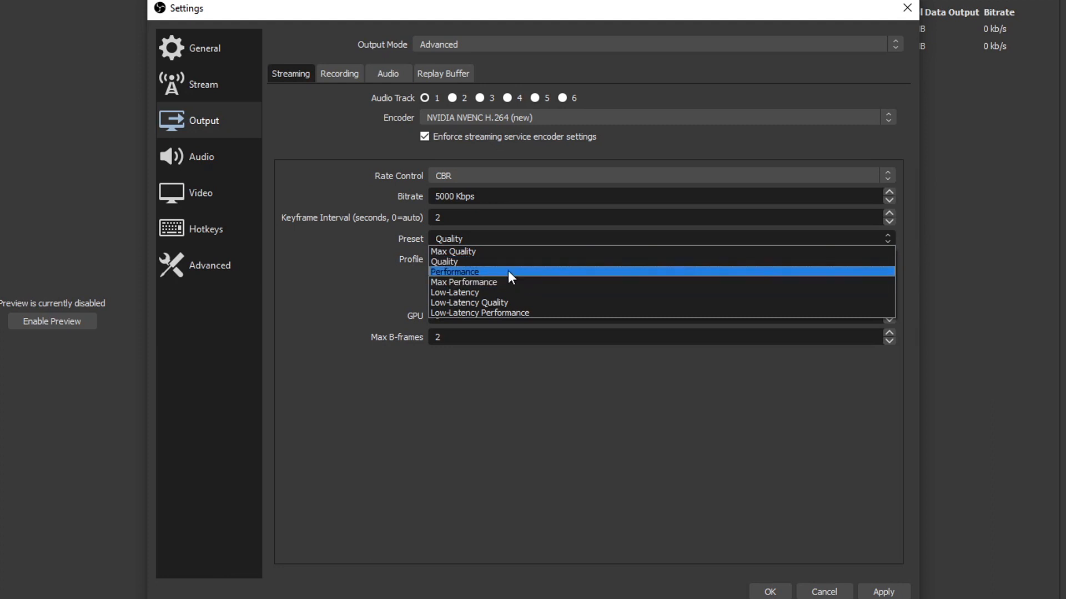
{"action": "mouse_move", "coordinate": [513, 267]}
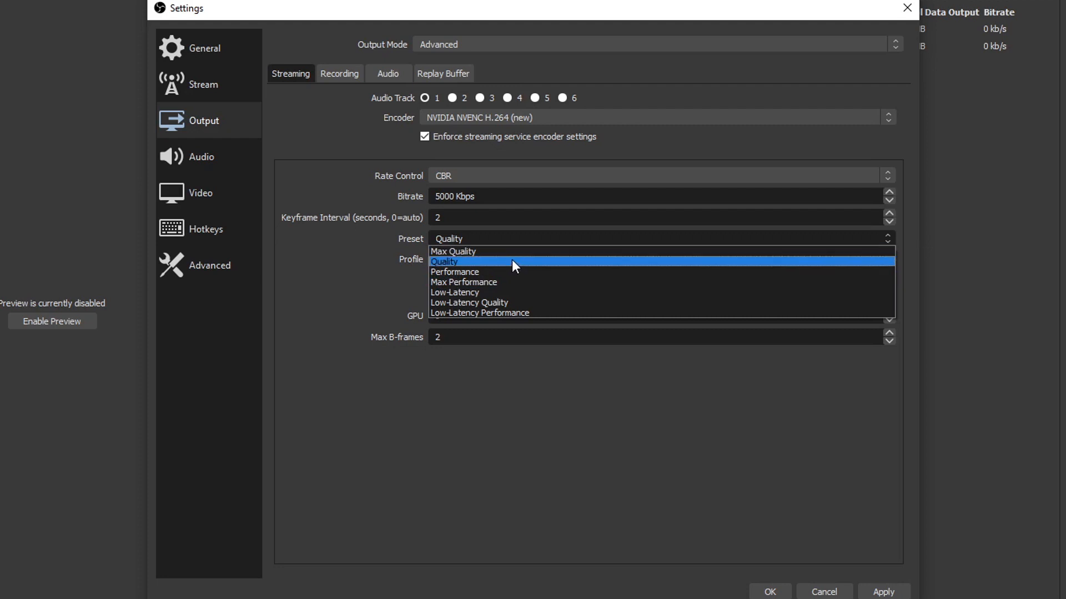
{"action": "mouse_move", "coordinate": [511, 284]}
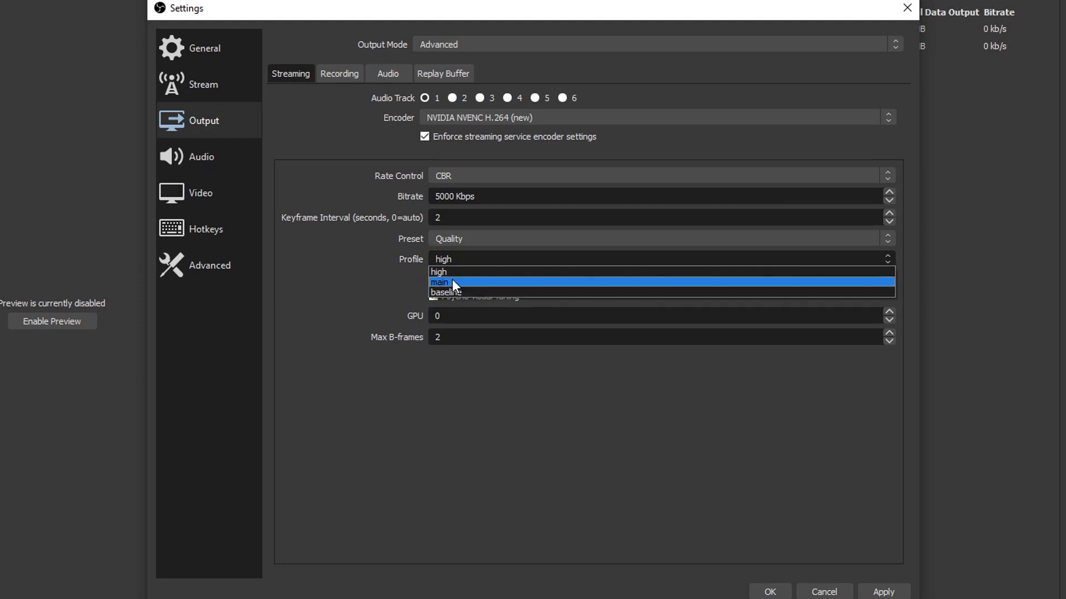
{"action": "mouse_move", "coordinate": [461, 276]}
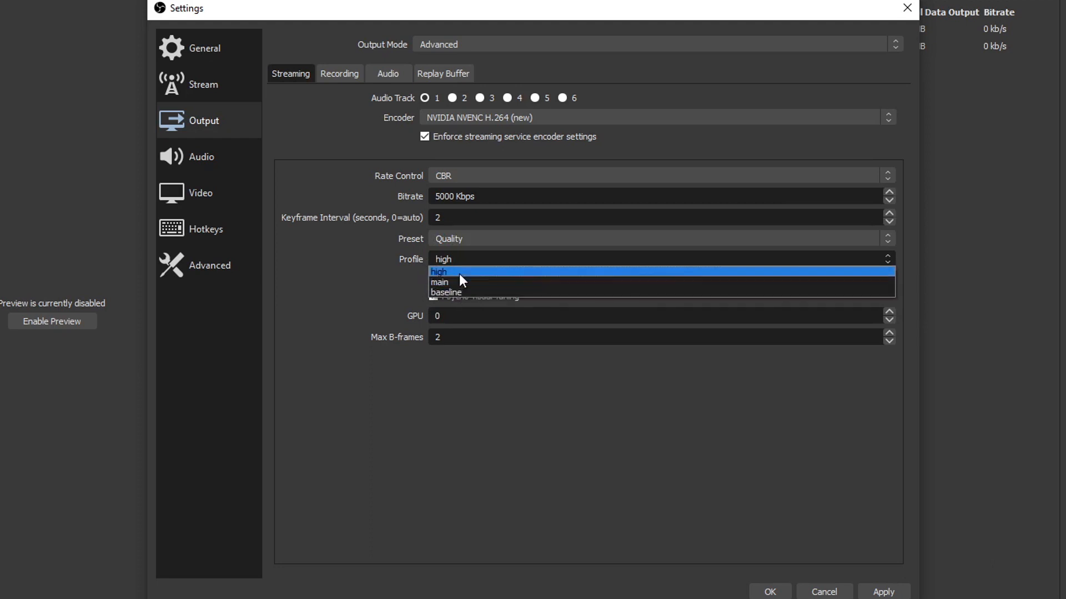
{"action": "mouse_move", "coordinate": [471, 287]}
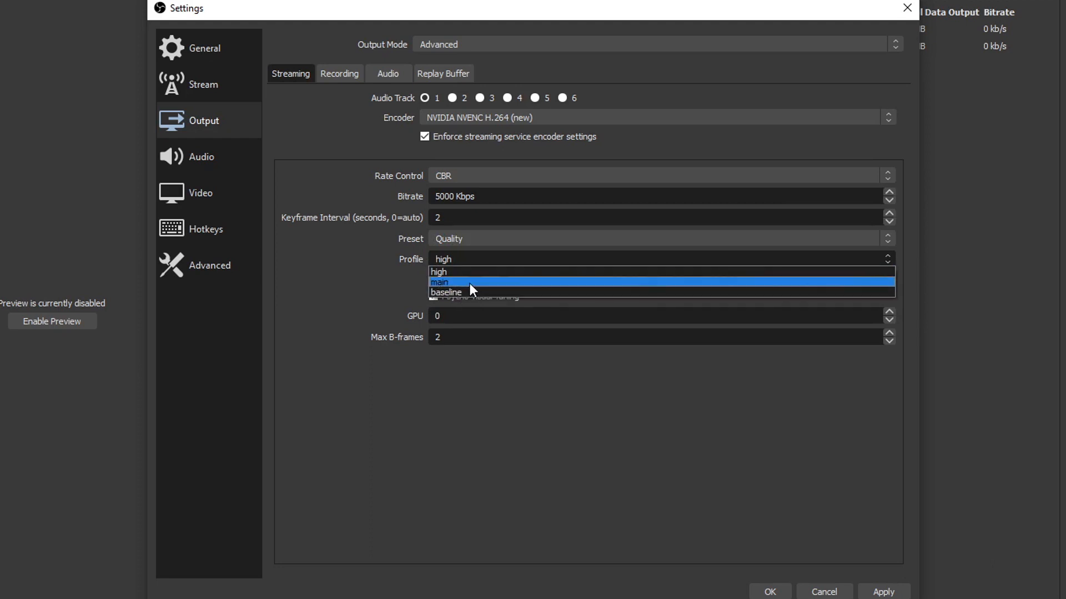
{"action": "mouse_move", "coordinate": [446, 273]}
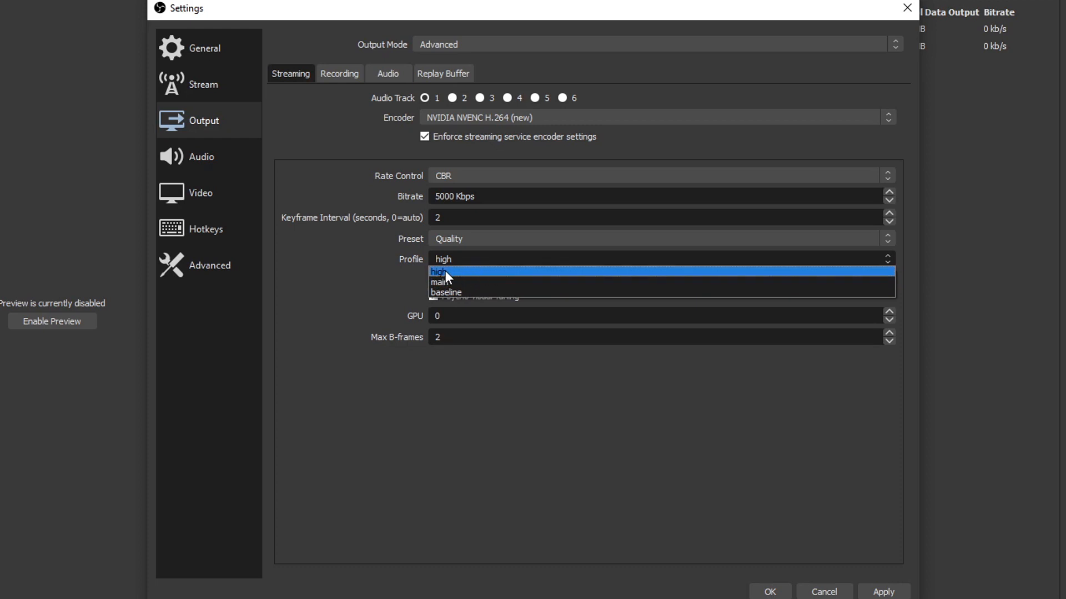
{"action": "mouse_move", "coordinate": [455, 283]}
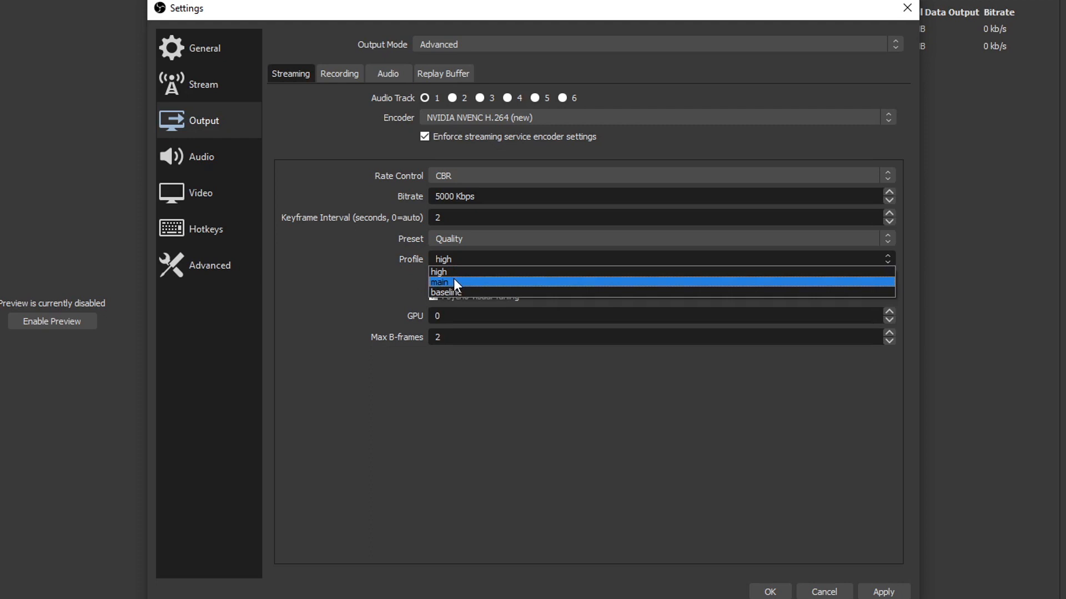
{"action": "mouse_move", "coordinate": [457, 275]}
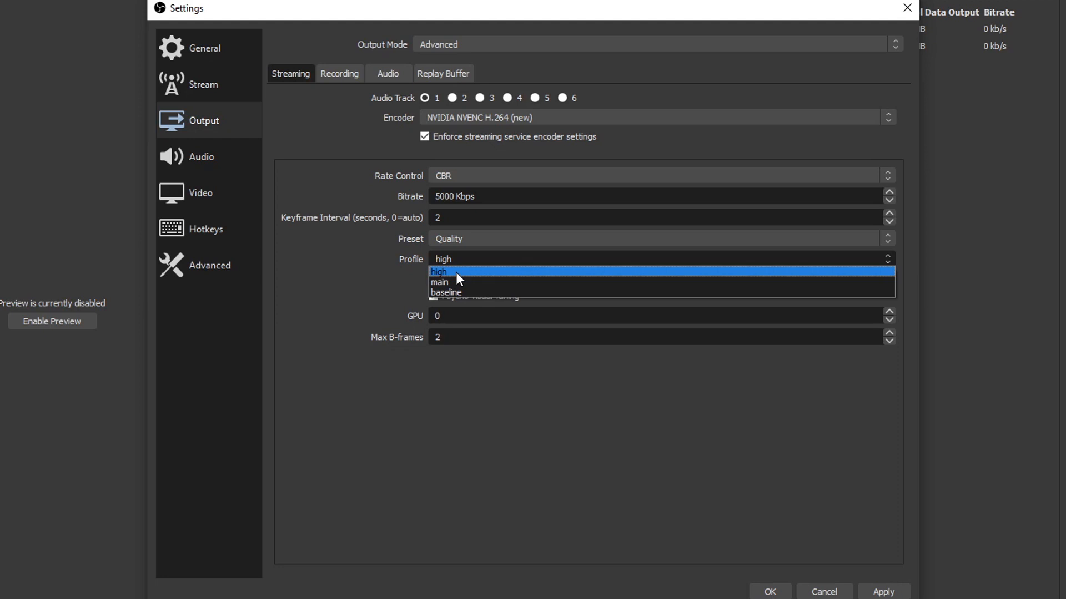
Keep the high profile and enable Look-ahead for the new NVENC encoder.
{"action": "left_click", "coordinate": [440, 271]}
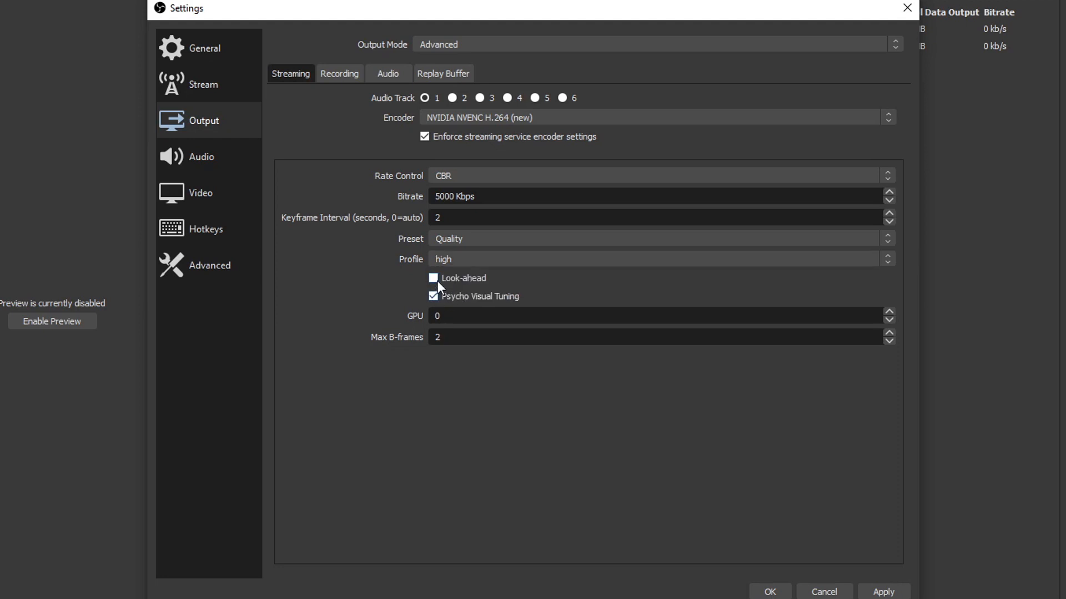
{"action": "left_click", "coordinate": [433, 278]}
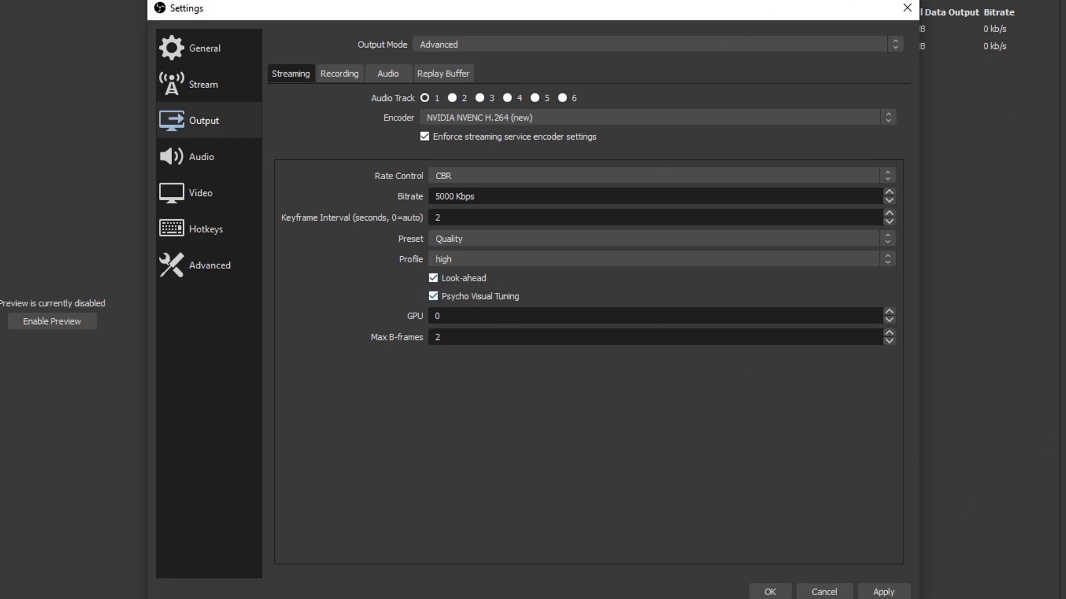
{"action": "mouse_move", "coordinate": [513, 273]}
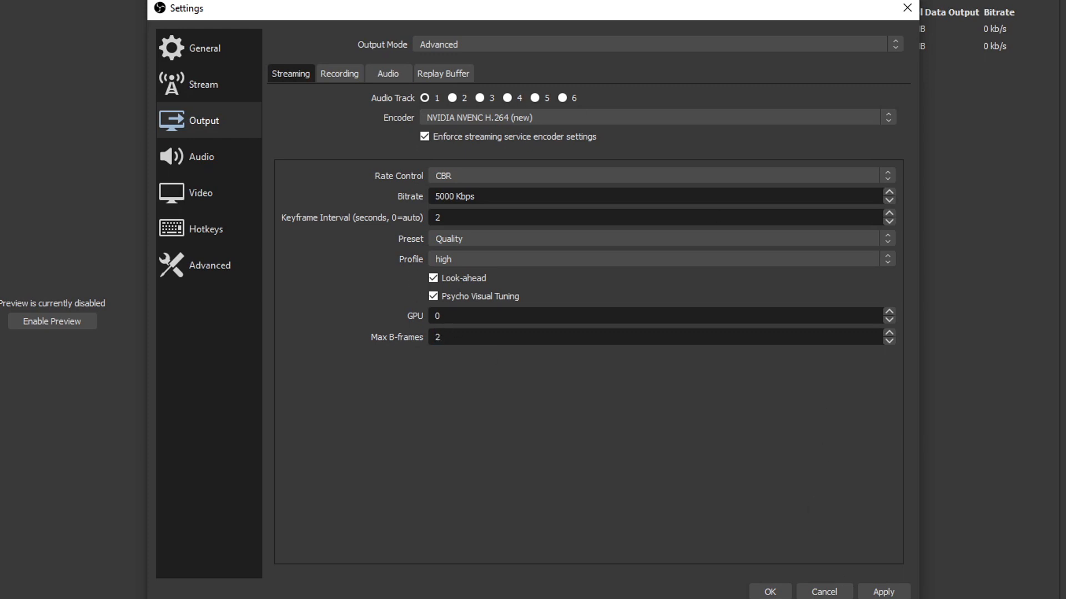
{"action": "mouse_move", "coordinate": [552, 481]}
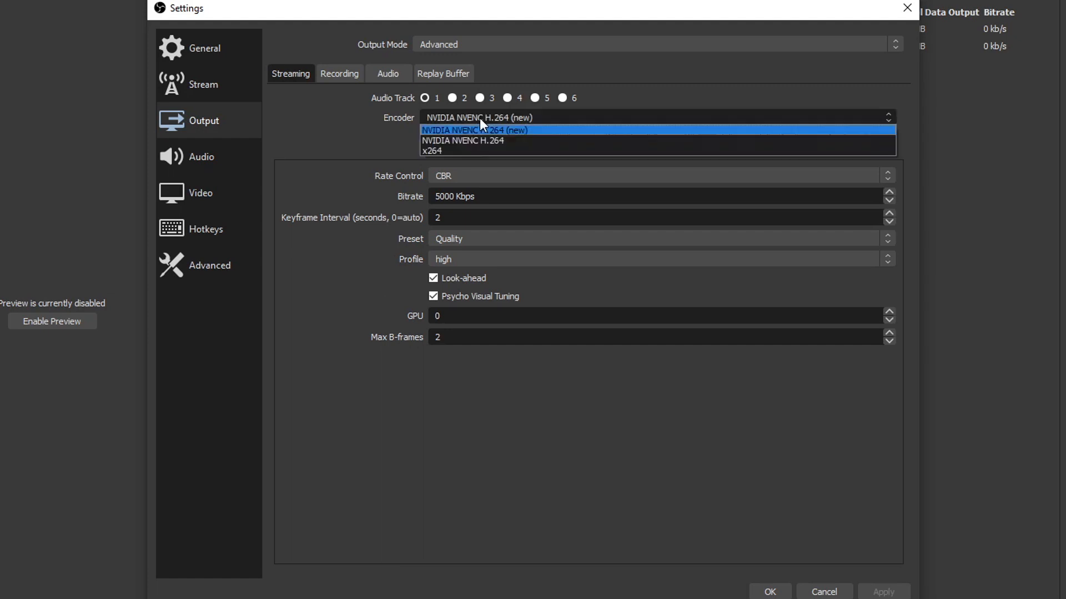
{"action": "mouse_move", "coordinate": [477, 149]}
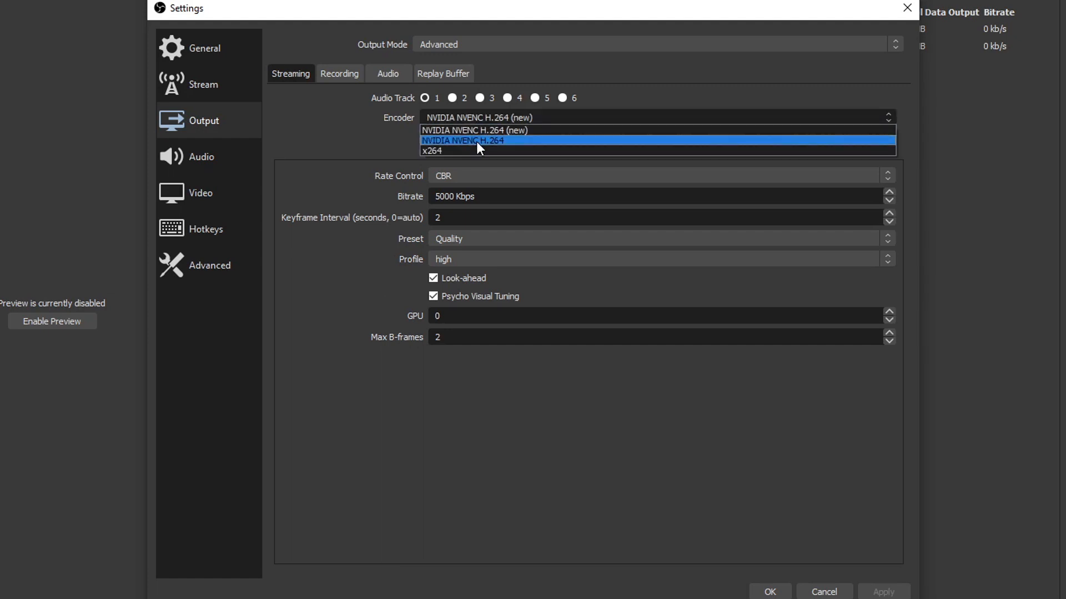
Switch to the older NVENC H.264 encoder with CBR rate control, ready to re-enter the bitrate.
{"action": "left_click", "coordinate": [477, 141]}
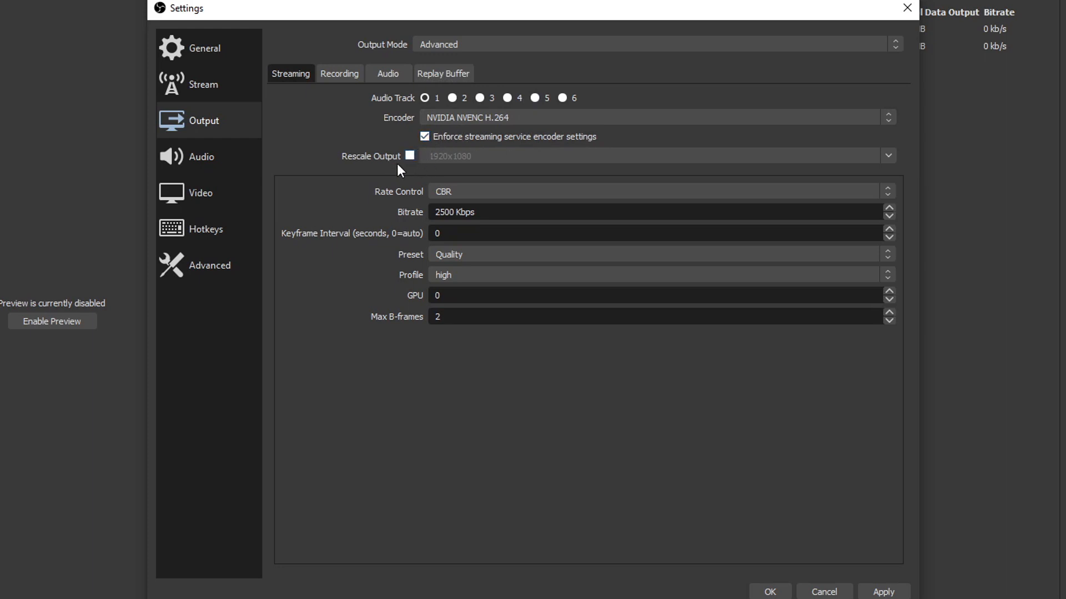
{"action": "mouse_move", "coordinate": [433, 165]}
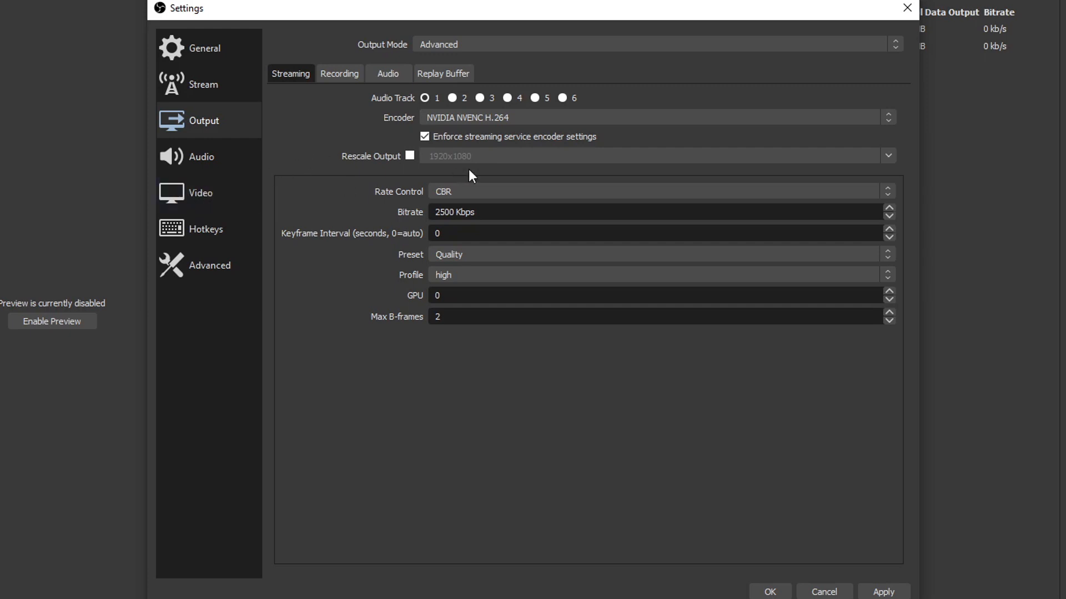
{"action": "left_click", "coordinate": [655, 191]}
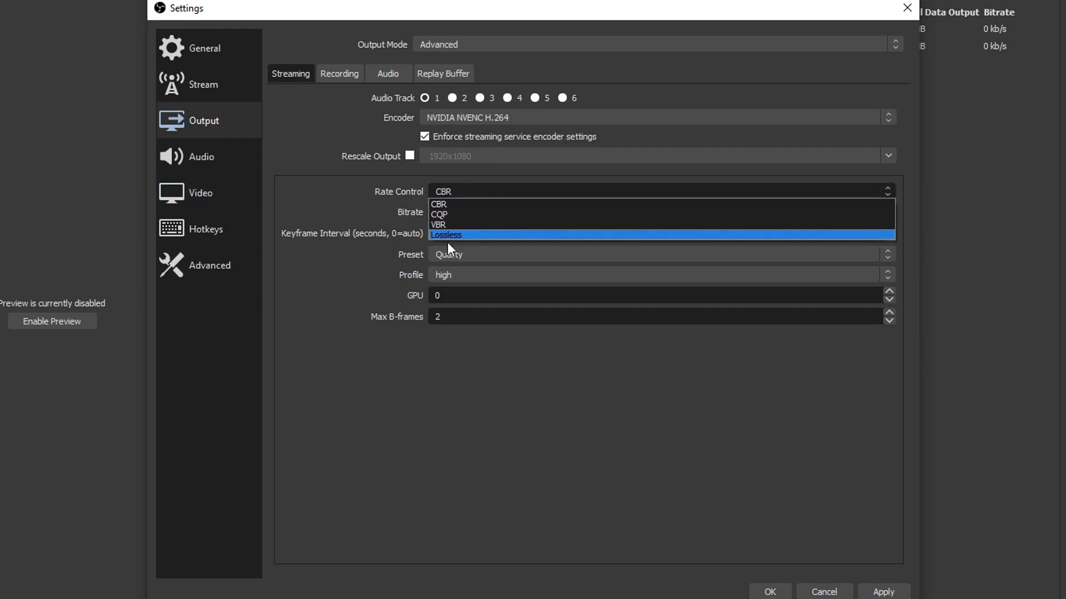
{"action": "left_click", "coordinate": [439, 204]}
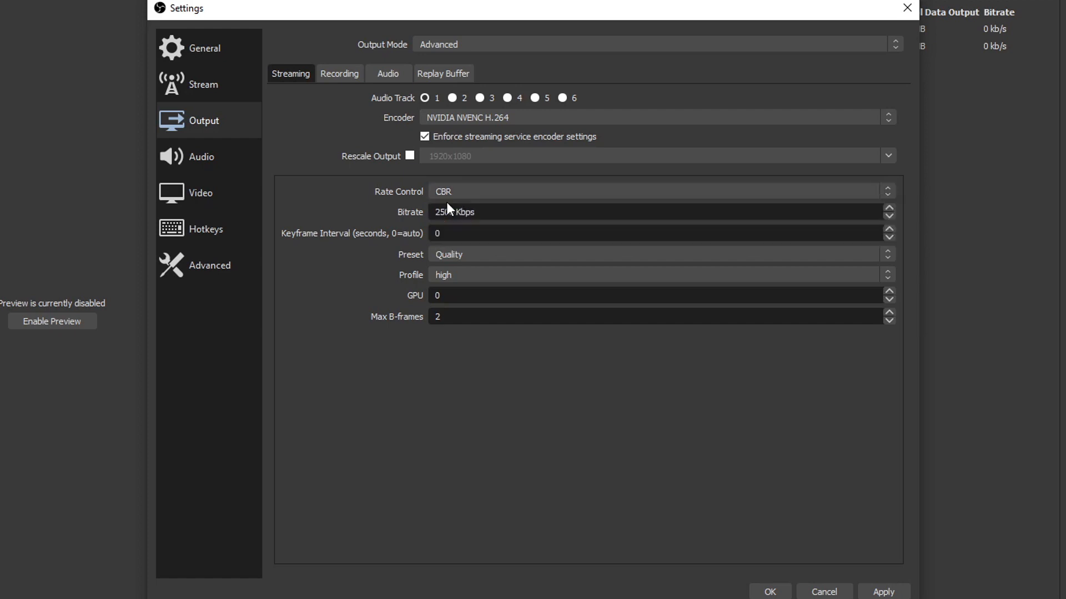
{"action": "double_click", "coordinate": [445, 211]}
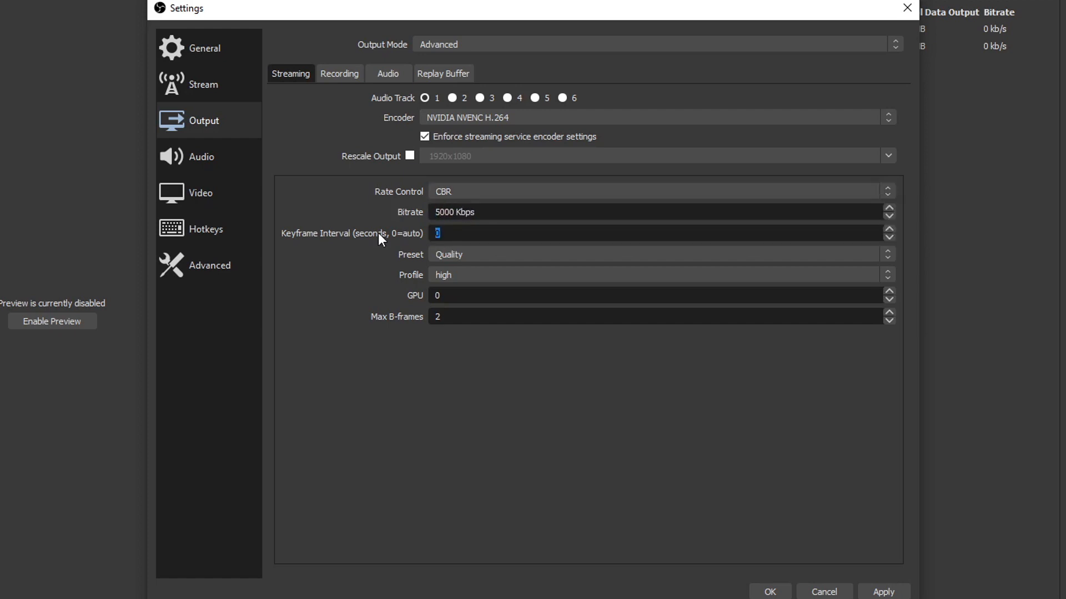
Bring up the preset choices for the older NVENC encoder, with Quality current.
{"action": "left_click", "coordinate": [655, 255]}
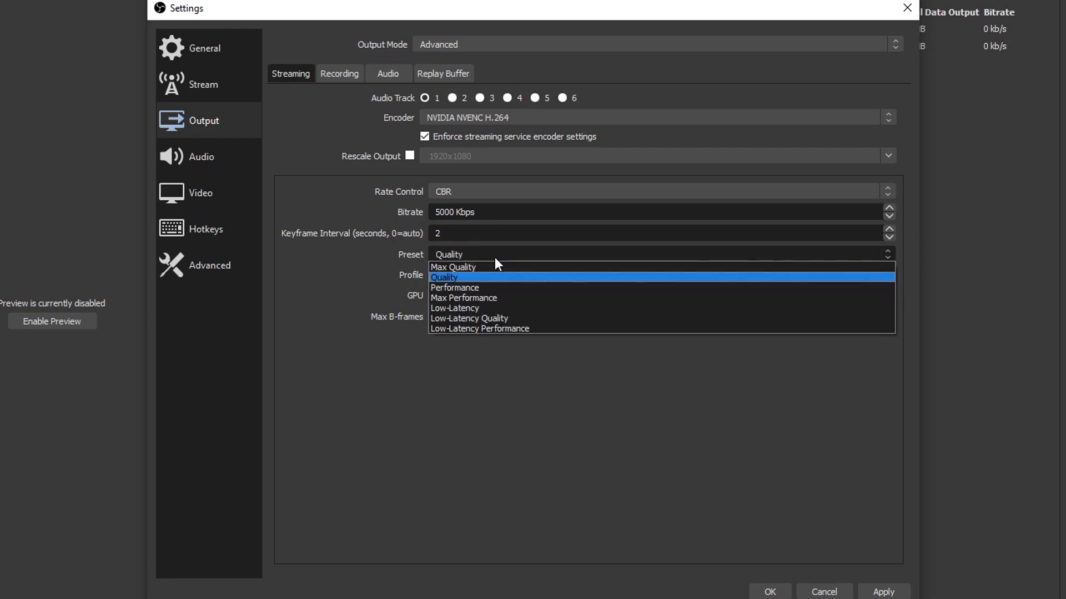
{"action": "mouse_move", "coordinate": [484, 329]}
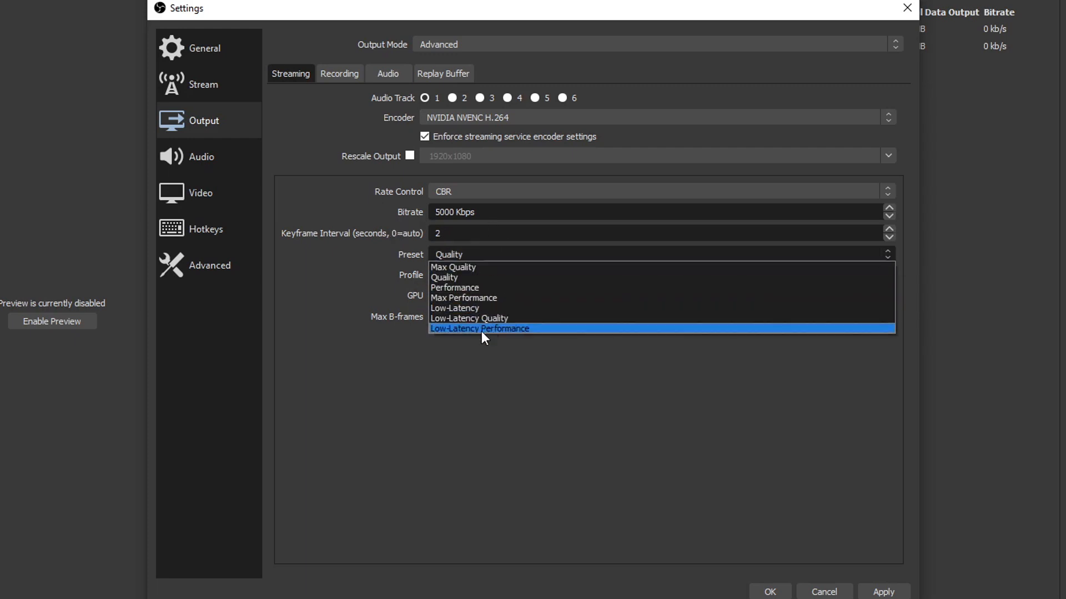
{"action": "mouse_move", "coordinate": [467, 267]}
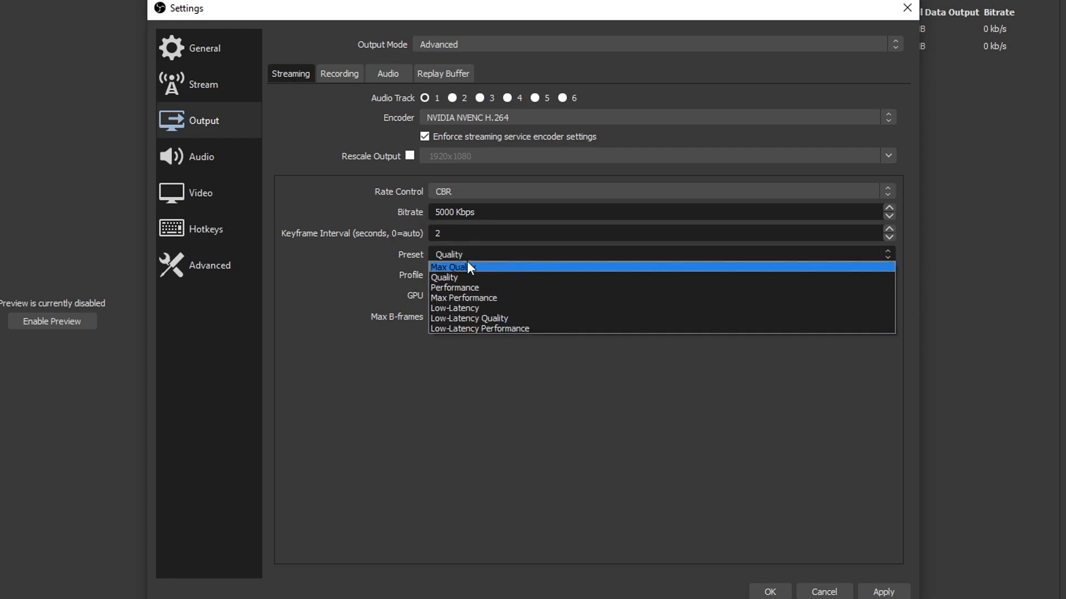
{"action": "mouse_move", "coordinate": [520, 303]}
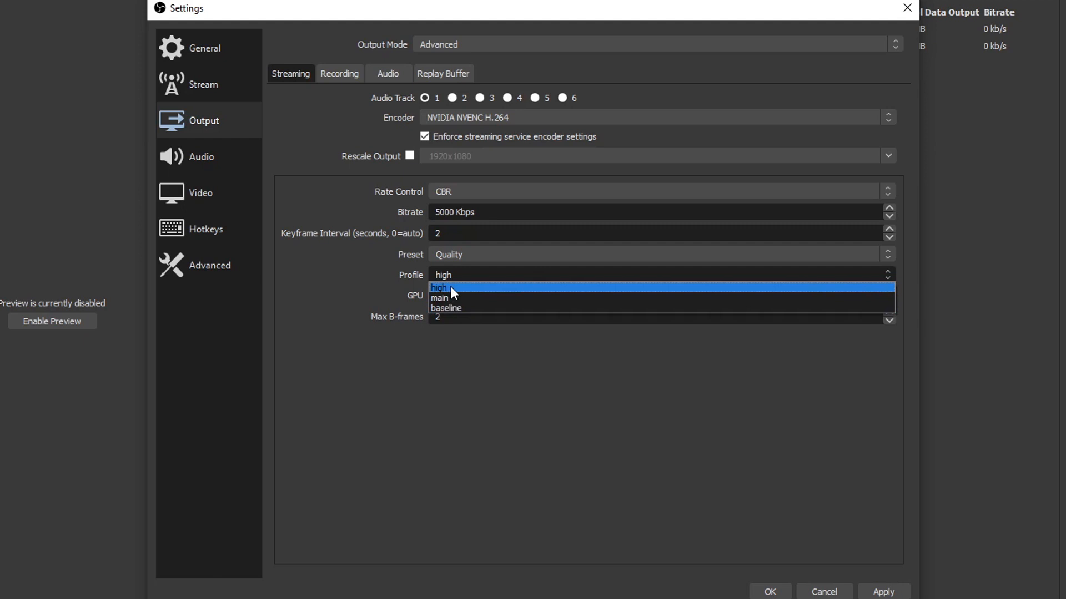
{"action": "mouse_move", "coordinate": [450, 299]}
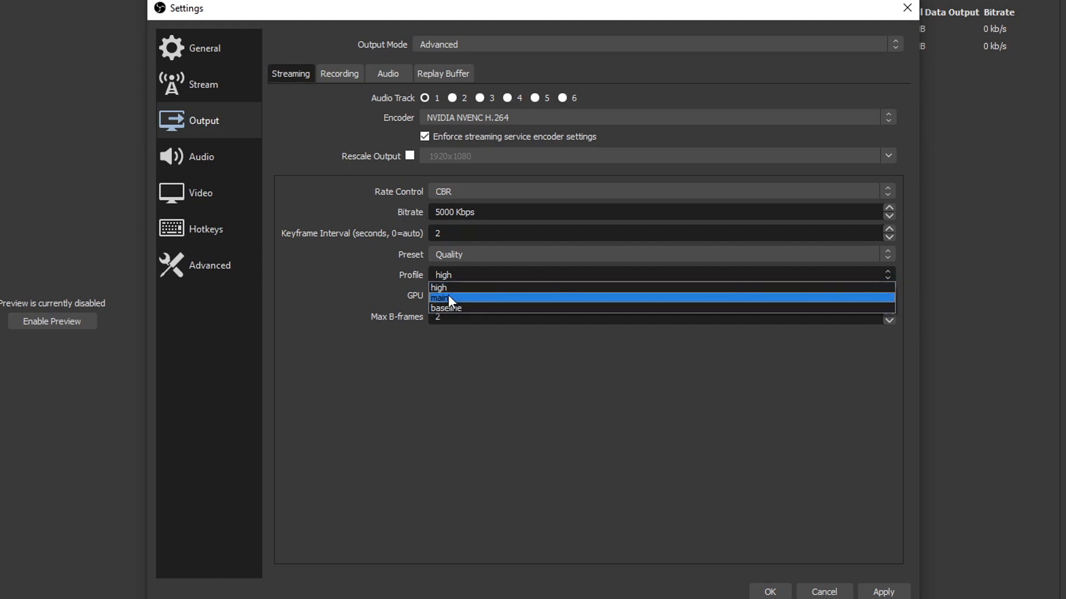
{"action": "mouse_move", "coordinate": [452, 289]}
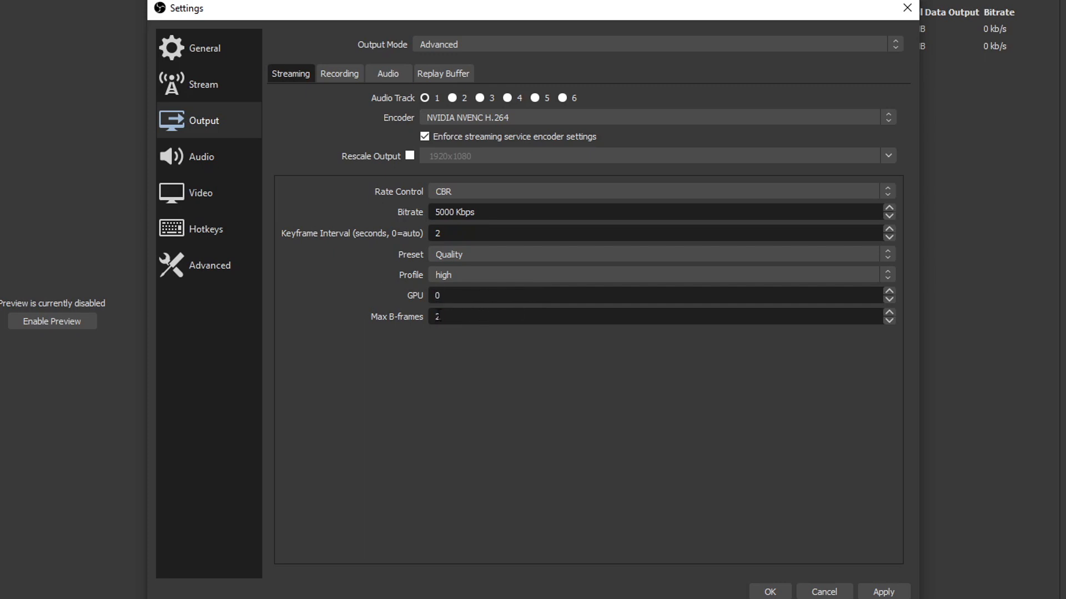
Reconfirm NVENC H.264 as the encoder and Quality as its preset.
{"action": "left_click", "coordinate": [465, 316]}
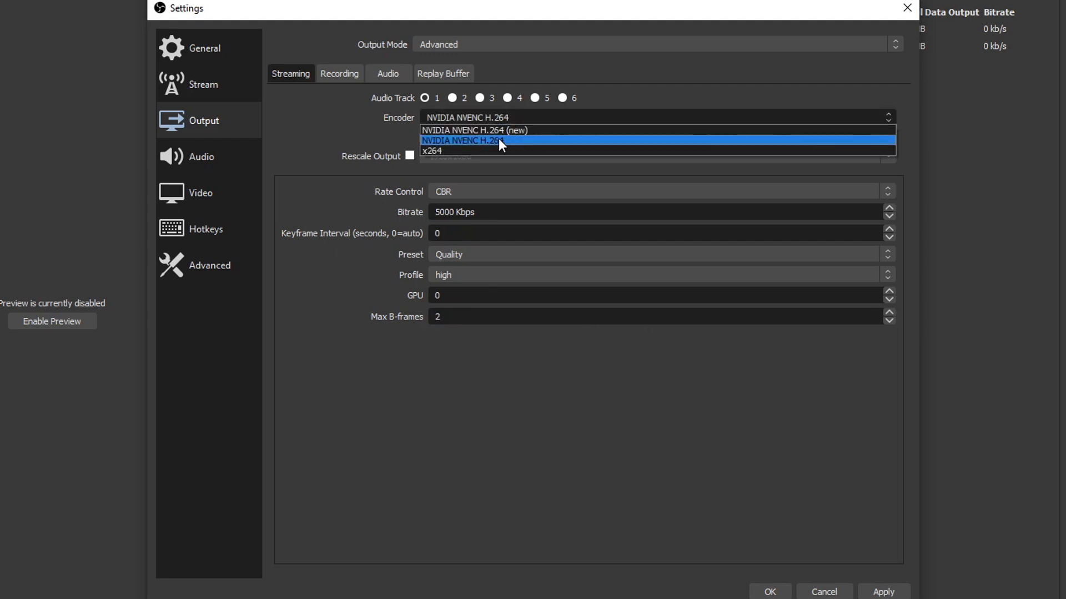
{"action": "mouse_move", "coordinate": [522, 147]}
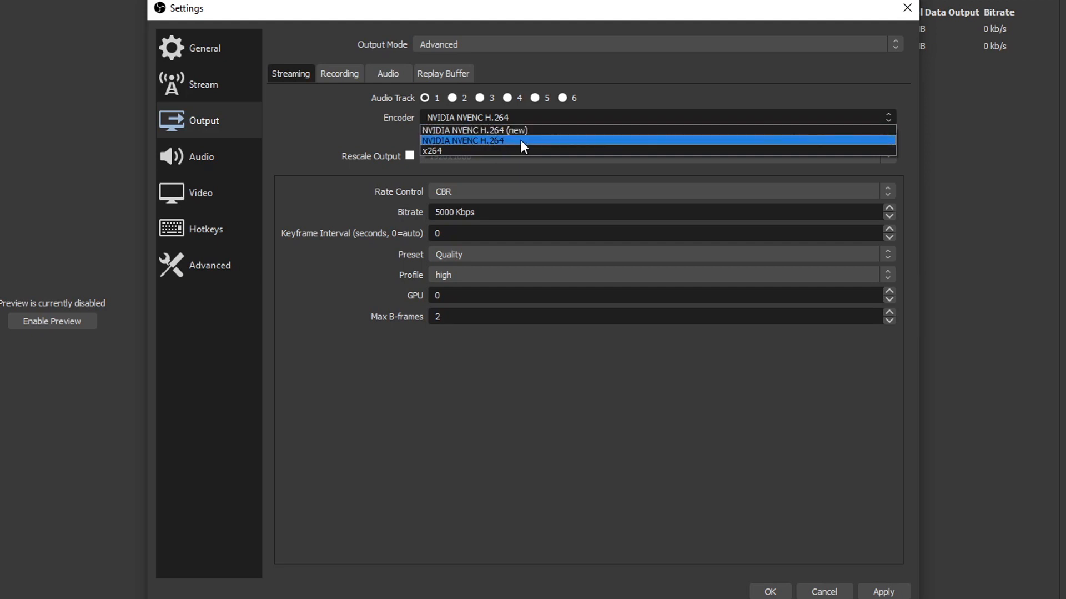
{"action": "mouse_move", "coordinate": [536, 143]}
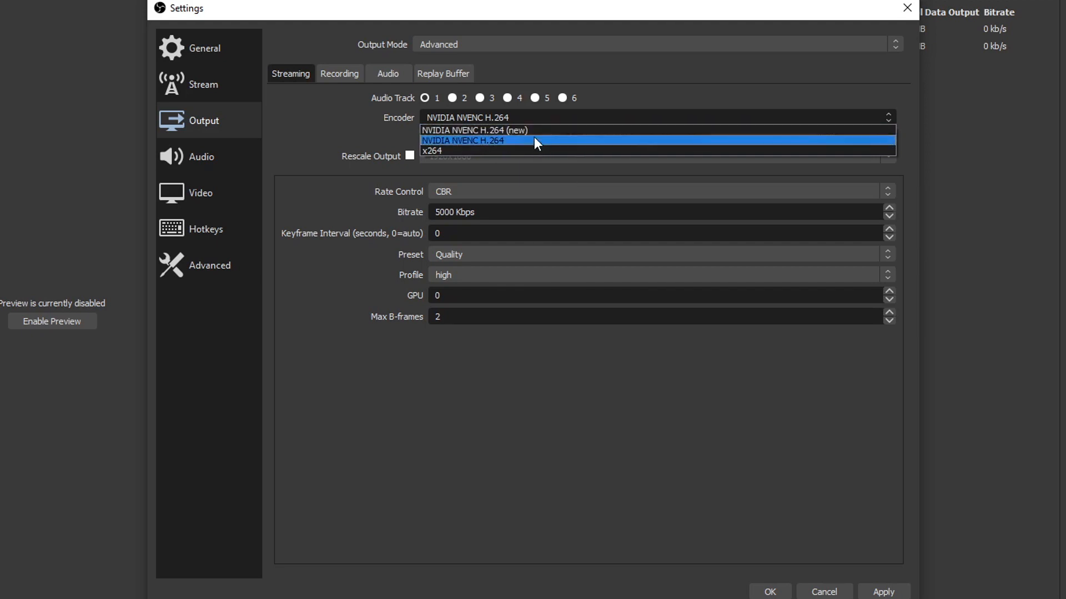
{"action": "mouse_move", "coordinate": [504, 145]}
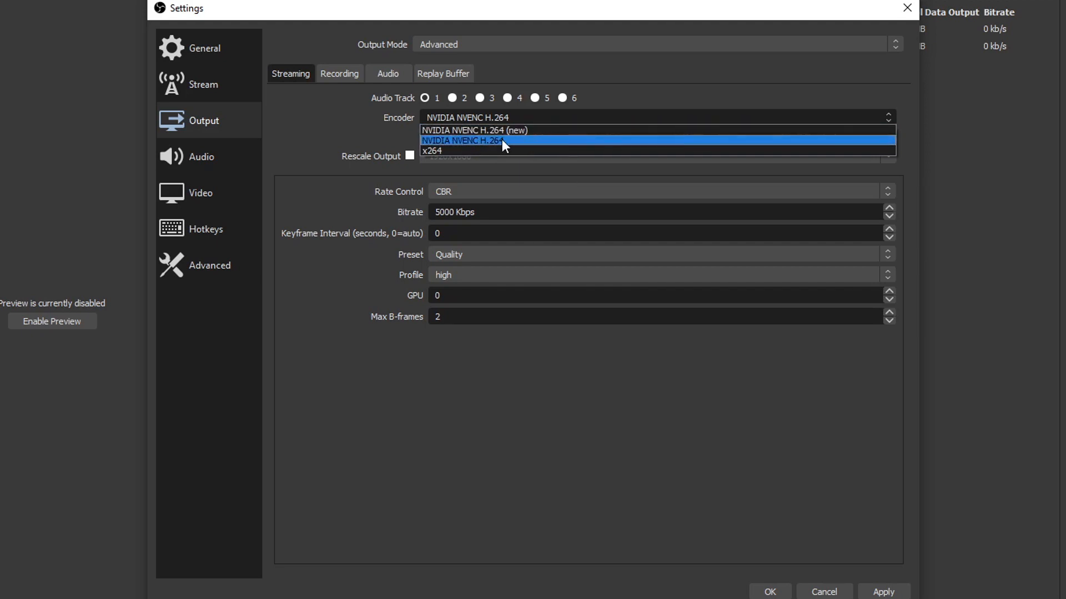
{"action": "left_click", "coordinate": [480, 142]}
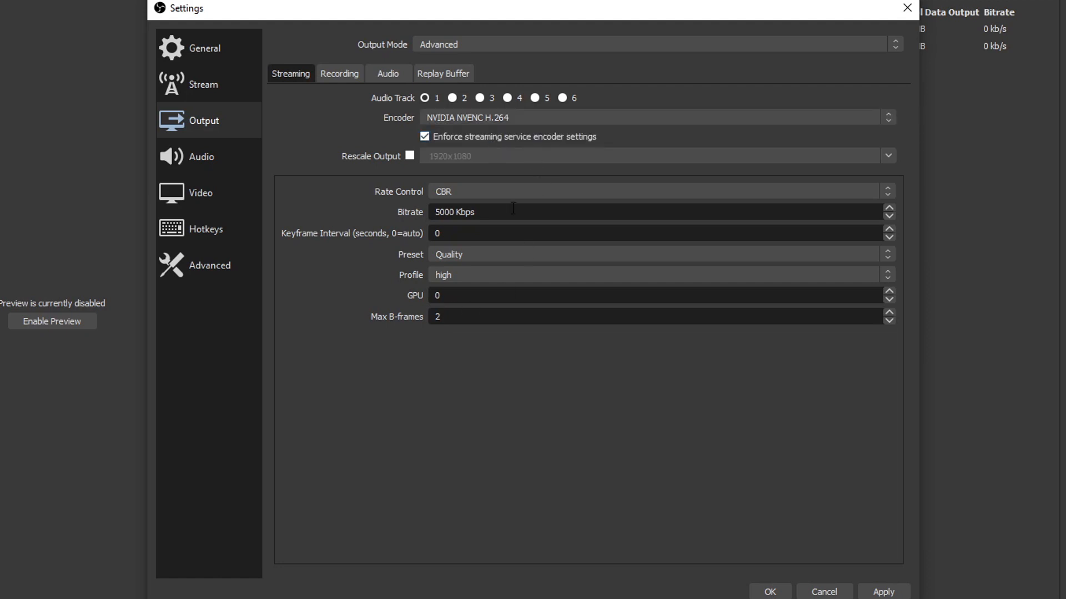
{"action": "mouse_move", "coordinate": [497, 184]}
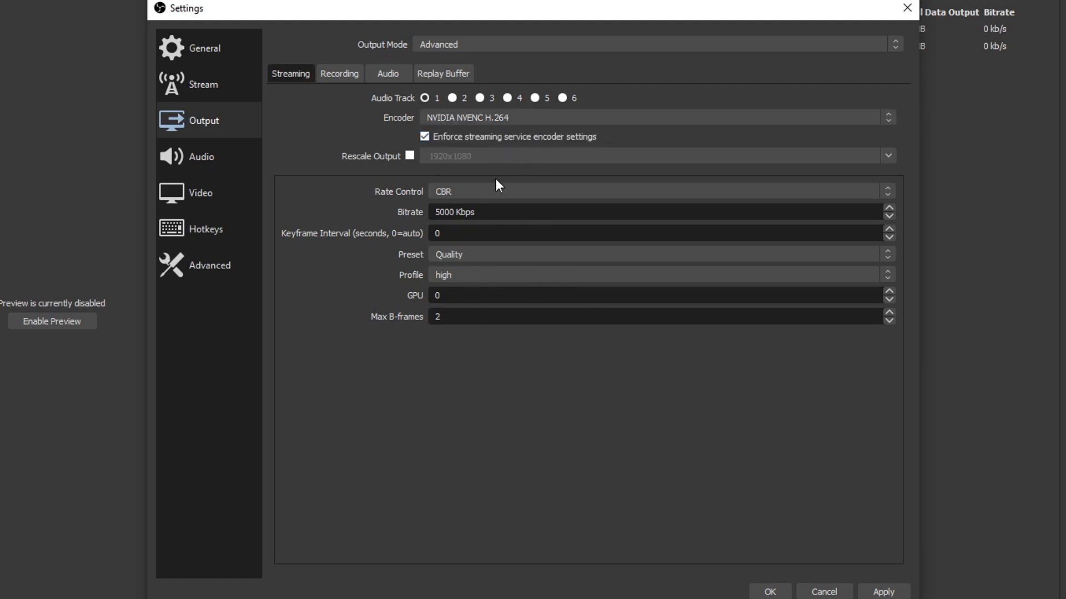
{"action": "mouse_move", "coordinate": [500, 335]}
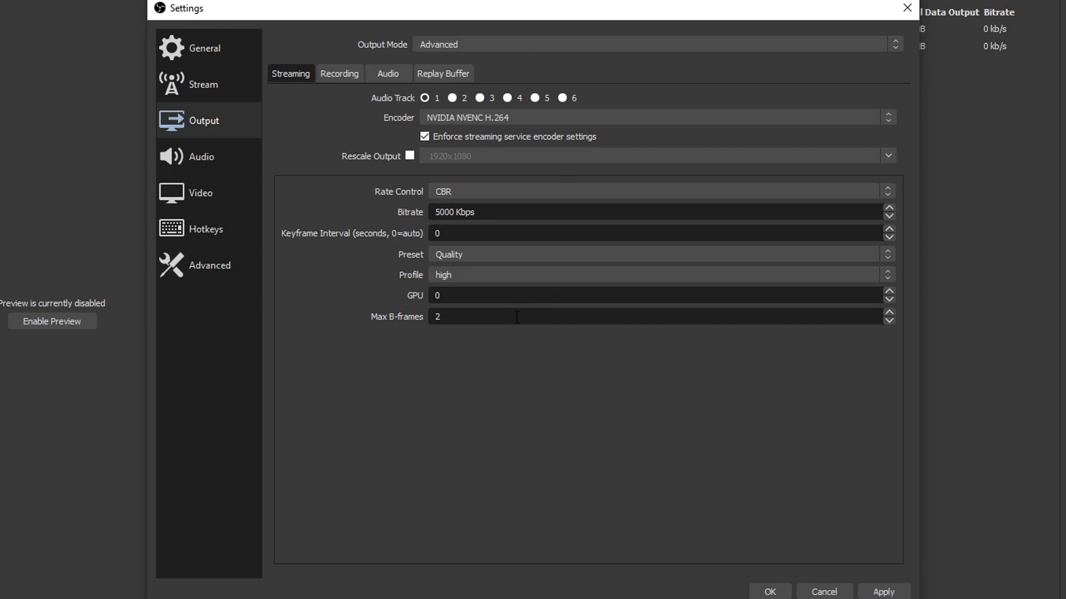
{"action": "left_click", "coordinate": [655, 254]}
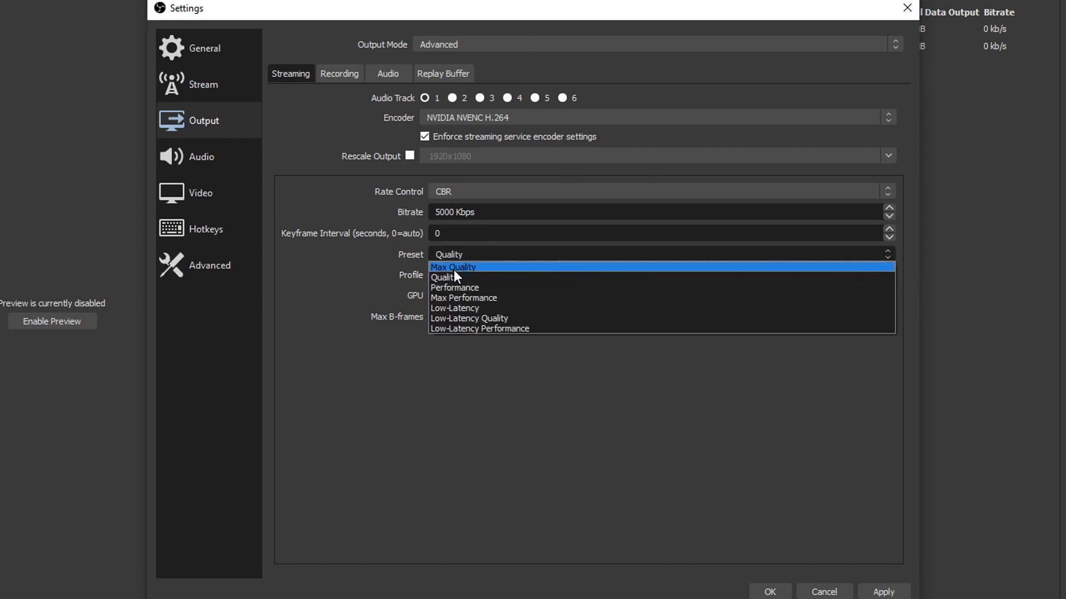
{"action": "left_click", "coordinate": [444, 277]}
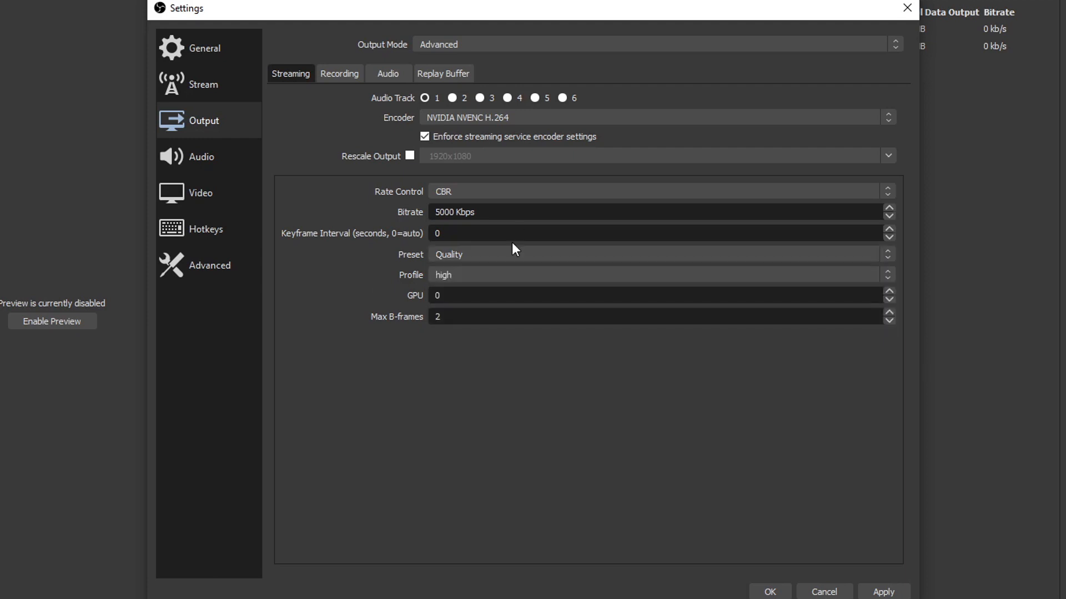
{"action": "mouse_move", "coordinate": [559, 391]}
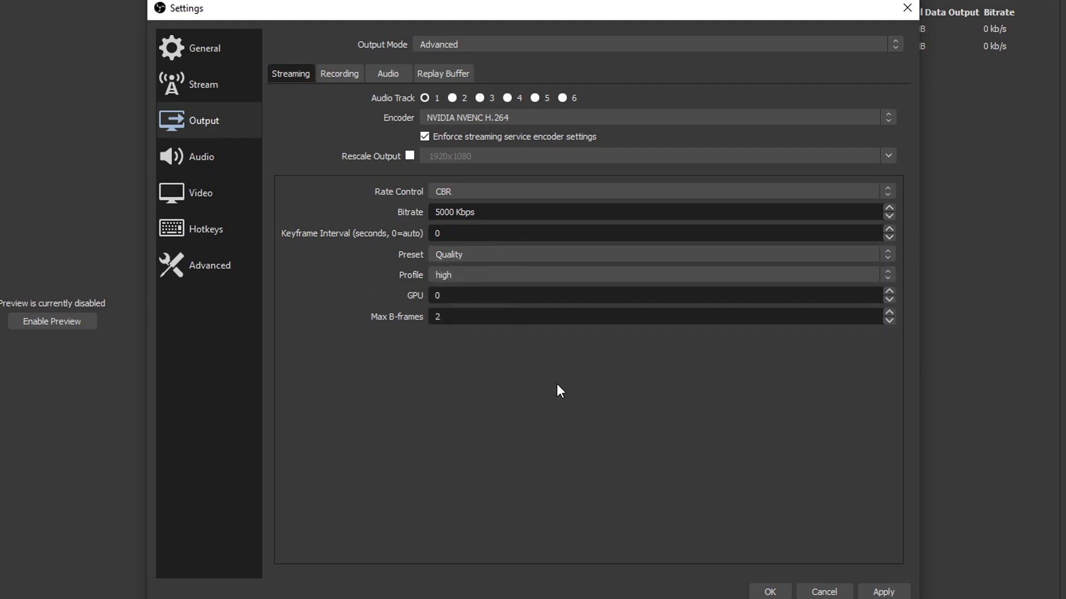